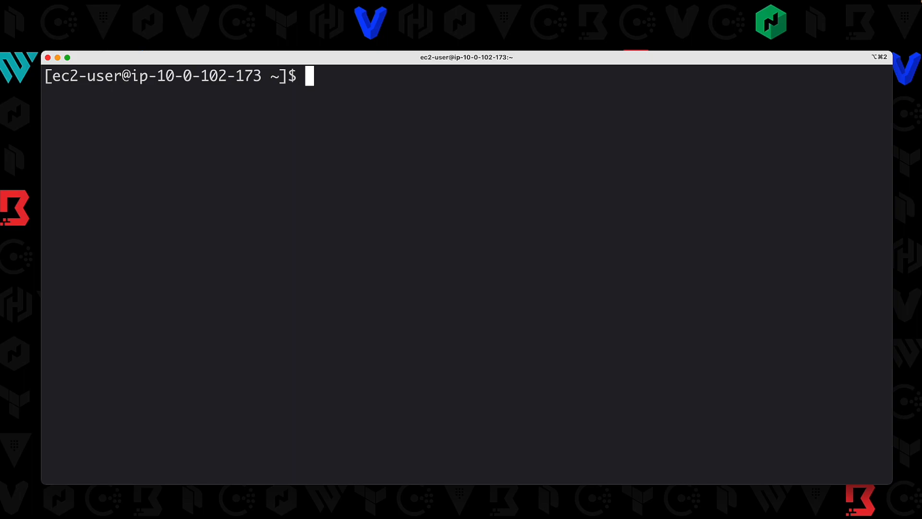
mouse_move(417, 65)
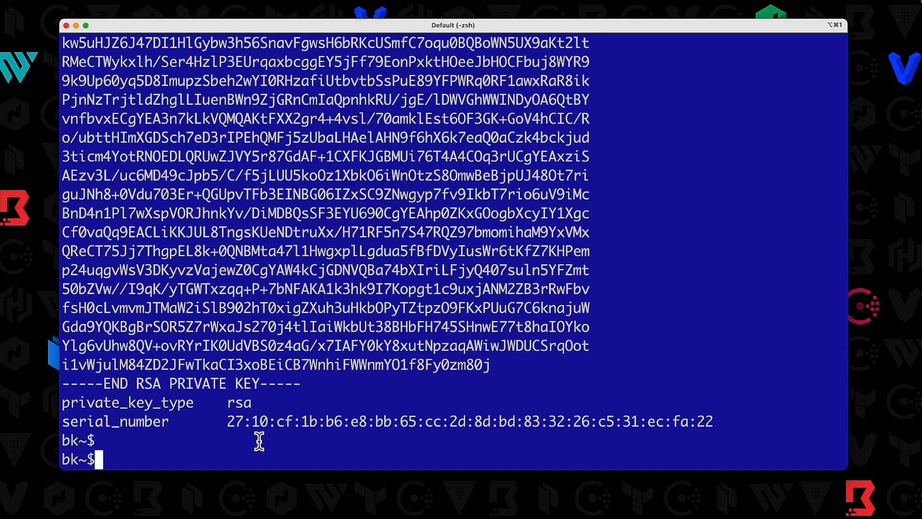
mouse_move(200, 230)
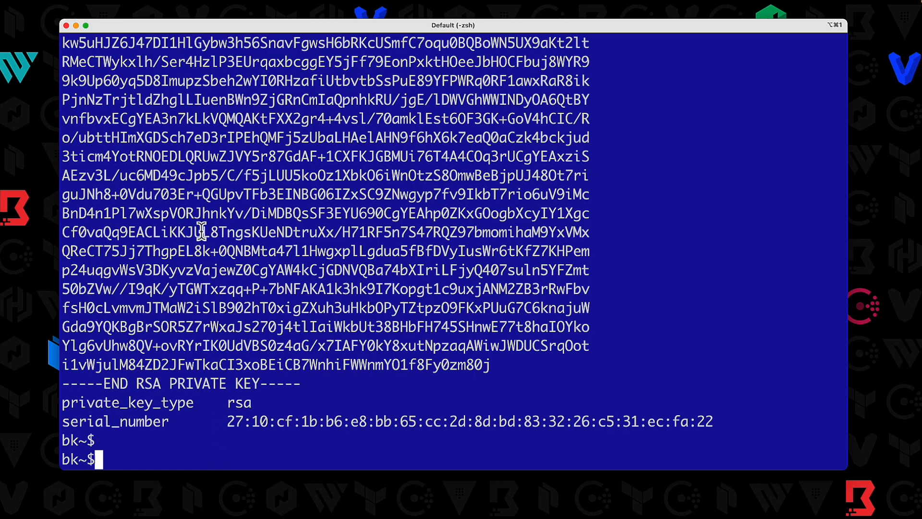
mouse_move(331, 351)
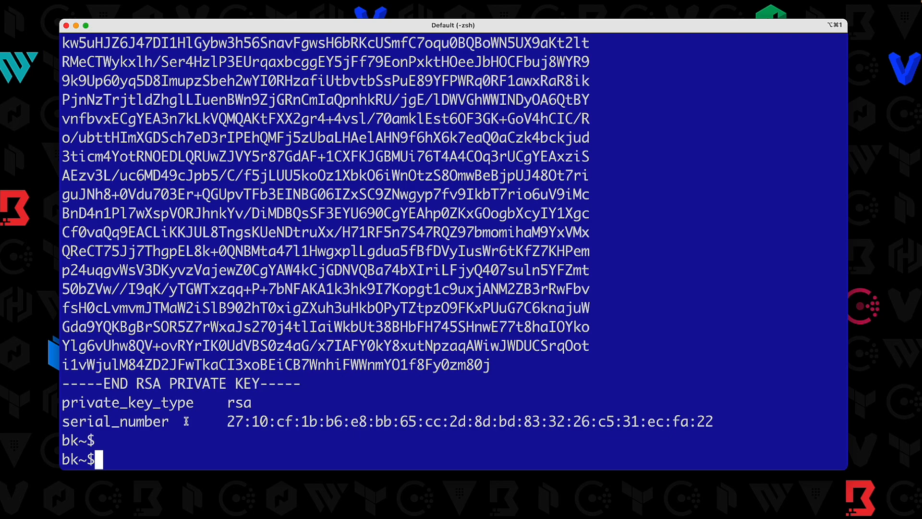
- Clear the terminal and type a Vault pki_int/issue/bk-dot-com request for client.global.nomad with ttl 5000h
text(c)
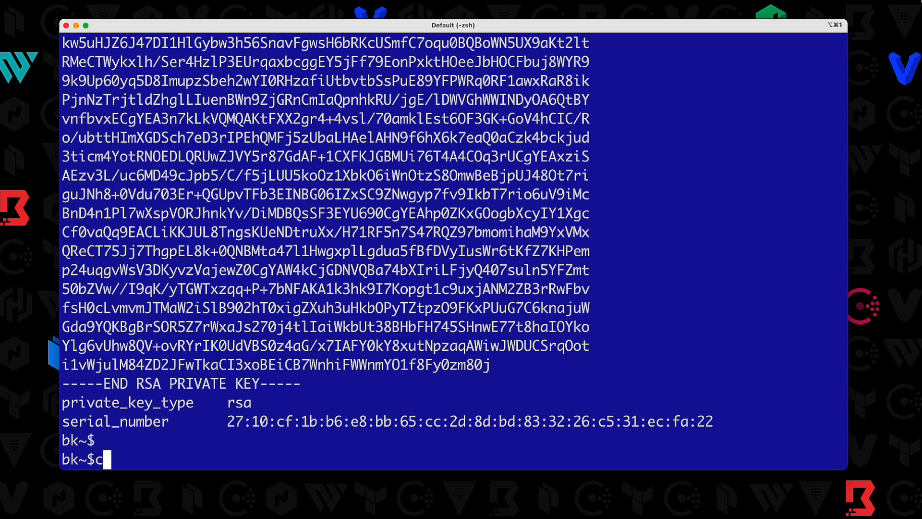
text(vault write pki_int/issue/bk-dot-com common_name=client.global.nomad ttl="5000h" ip_sans="127.0.0.1" alt_names="localhost")
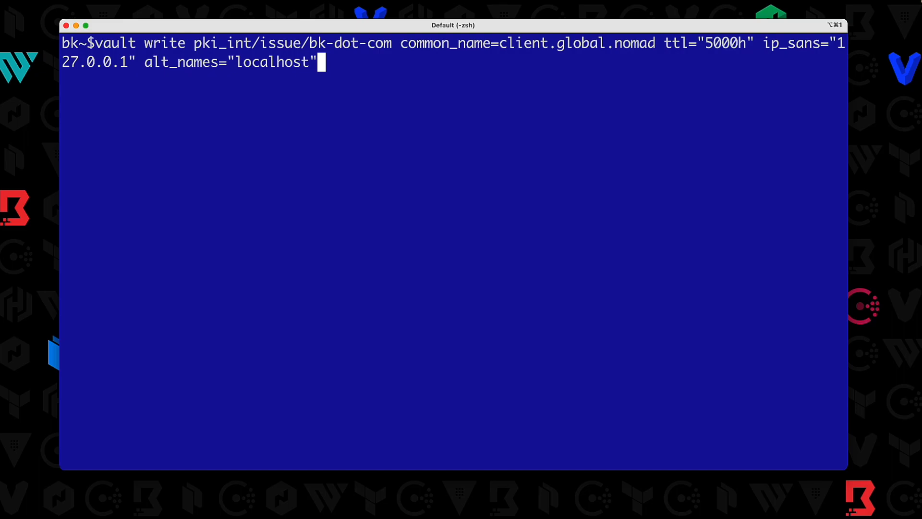
mouse_move(412, 48)
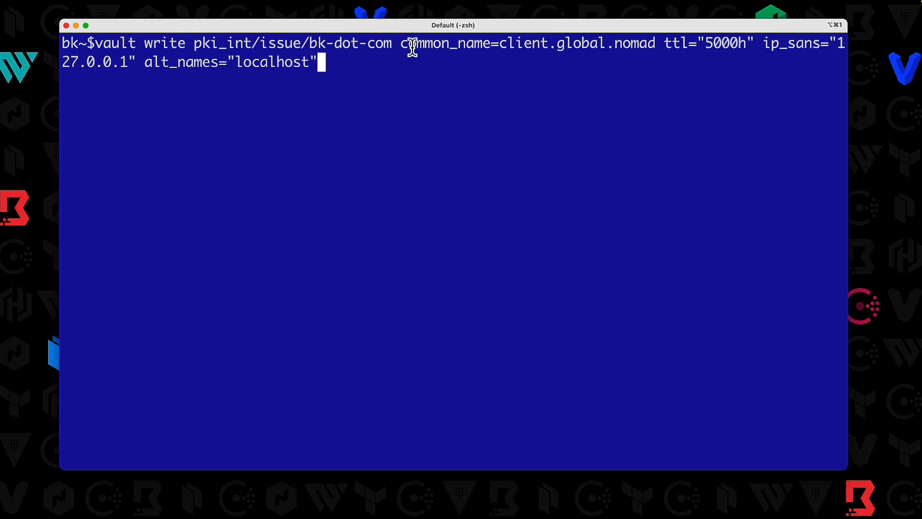
mouse_move(500, 48)
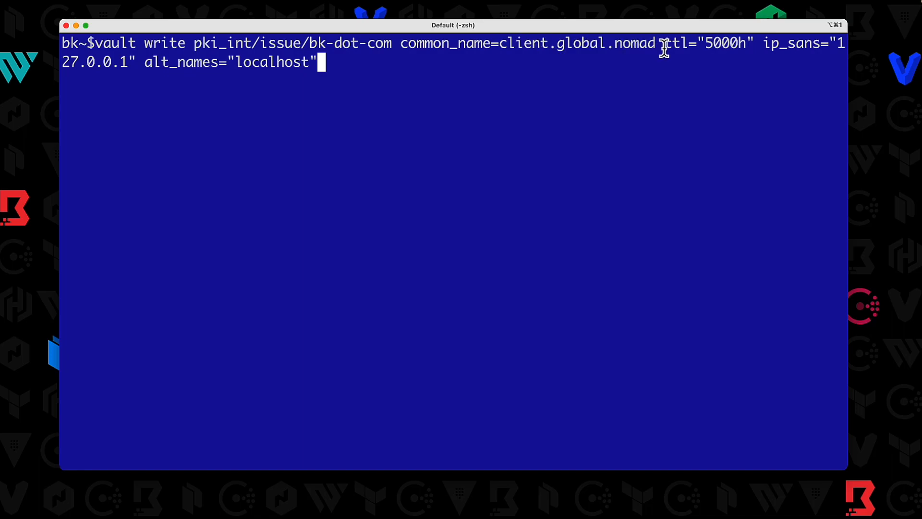
- Run the client.global.nomad certificate request with ttl 5000h, ip_sans 127.0.0.1 and localhost alt_names
double_click(708, 44)
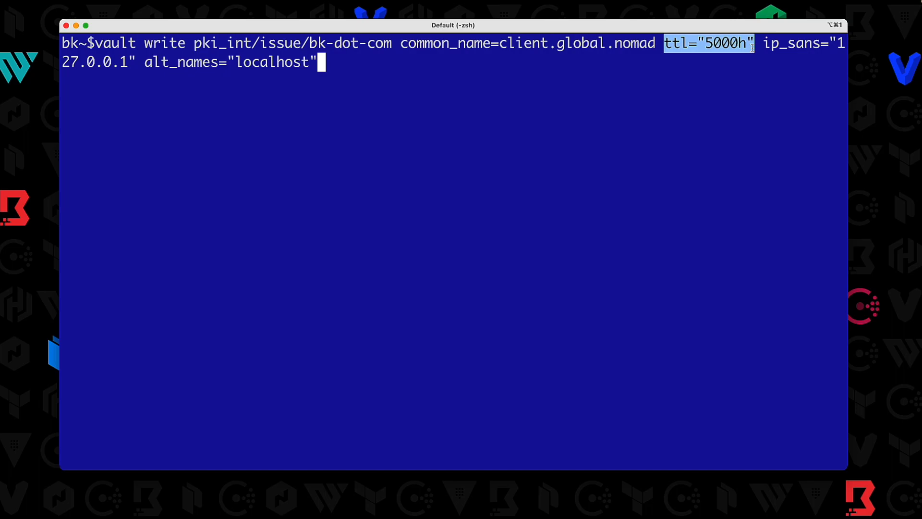
click(706, 44)
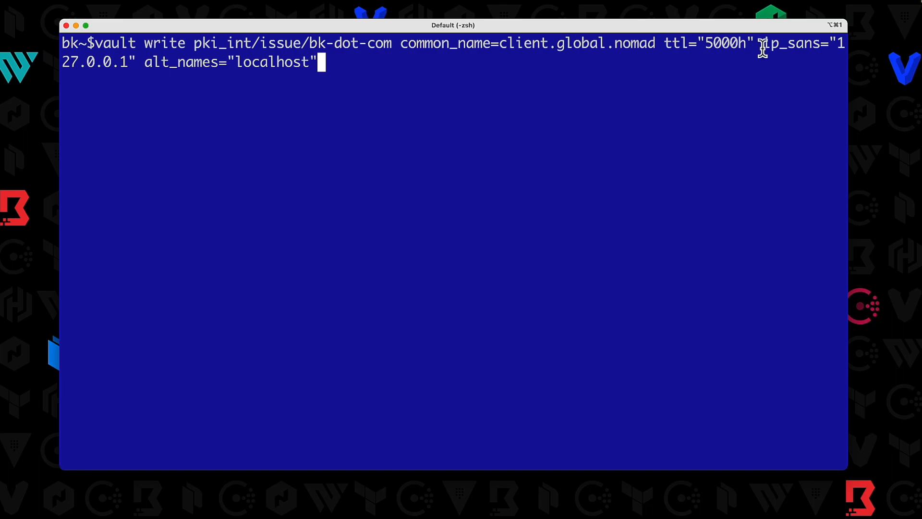
double_click(791, 43)
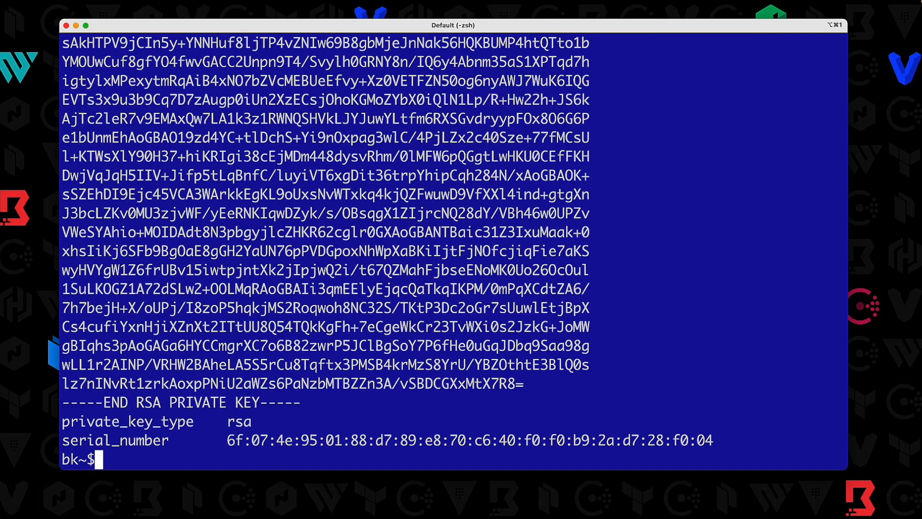
scroll(down, 3)
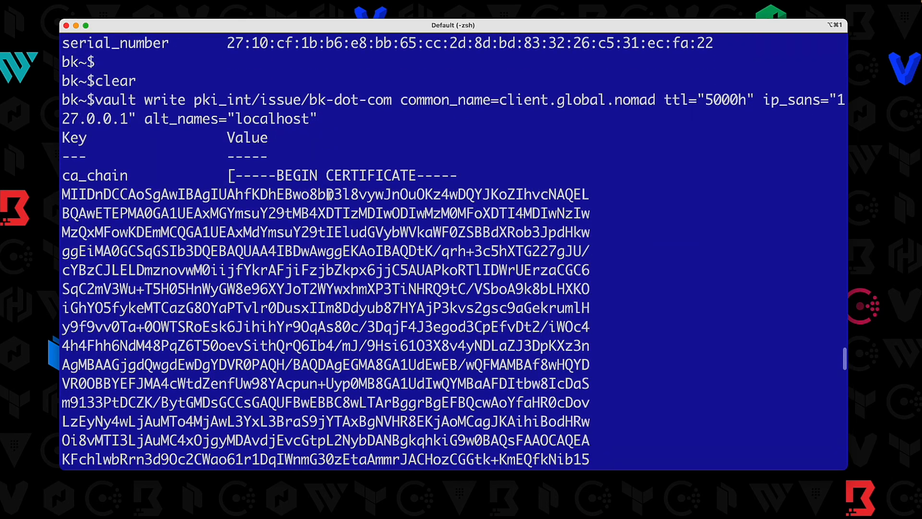
double_click(94, 175)
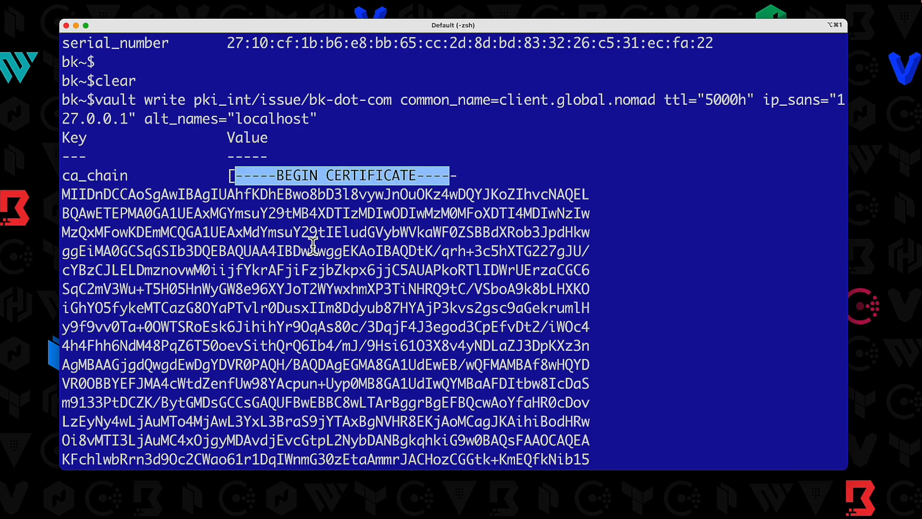
scroll(down, 3)
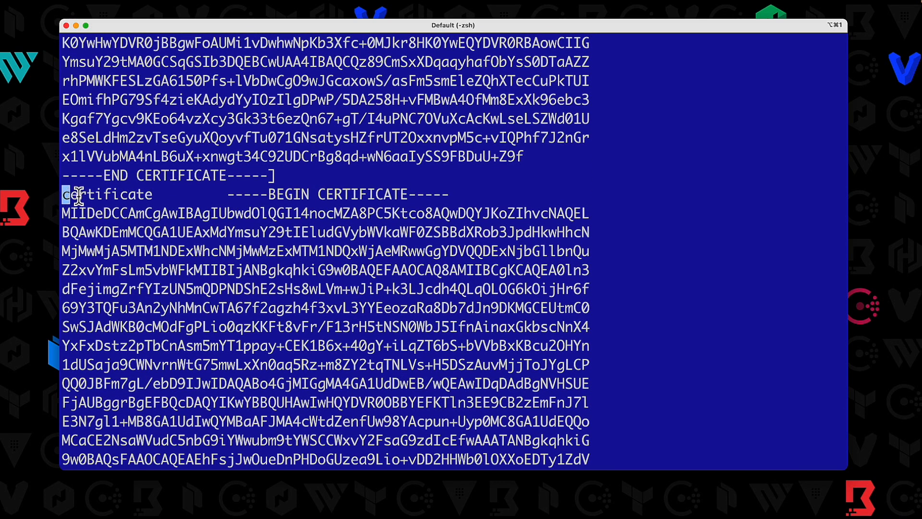
double_click(107, 194)
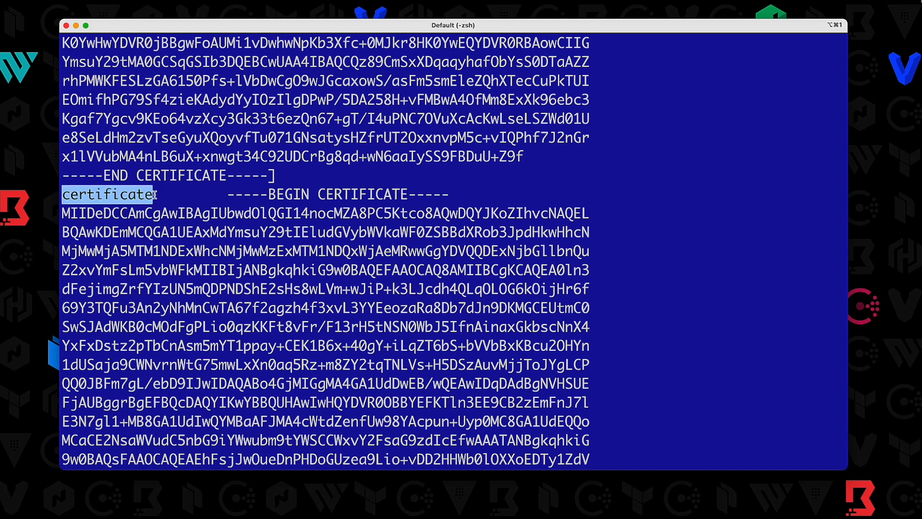
drag(159, 194, 250, 250)
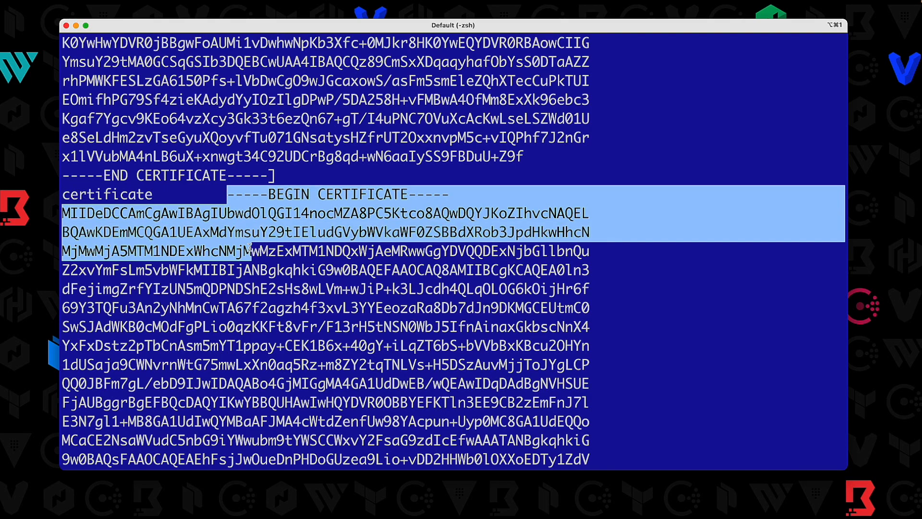
scroll(down, 3)
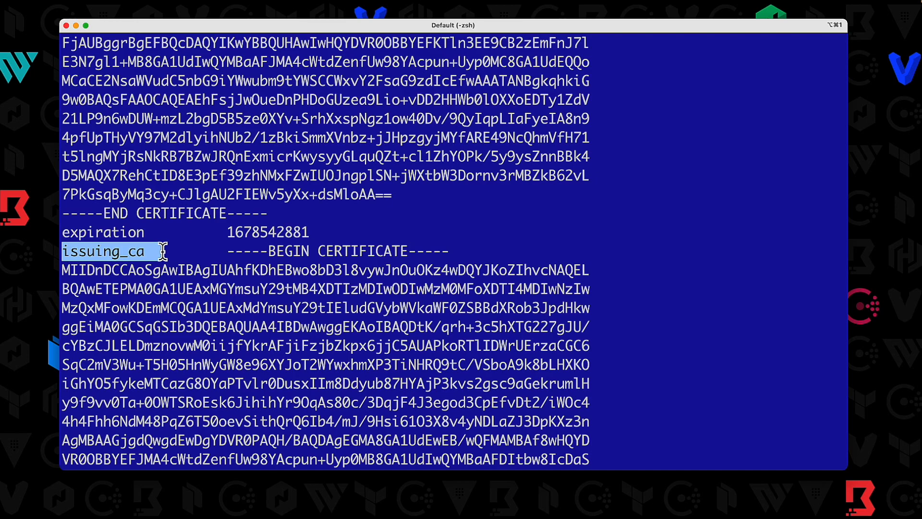
scroll(down, 3)
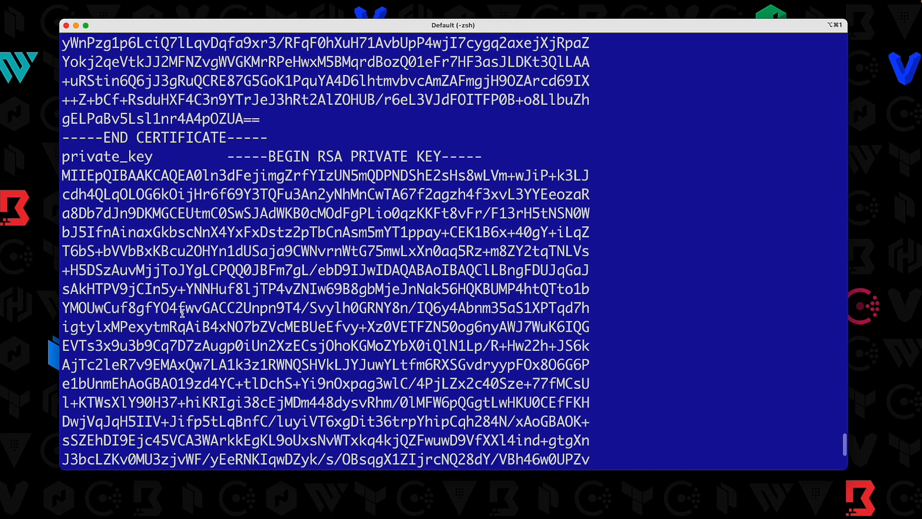
double_click(107, 156)
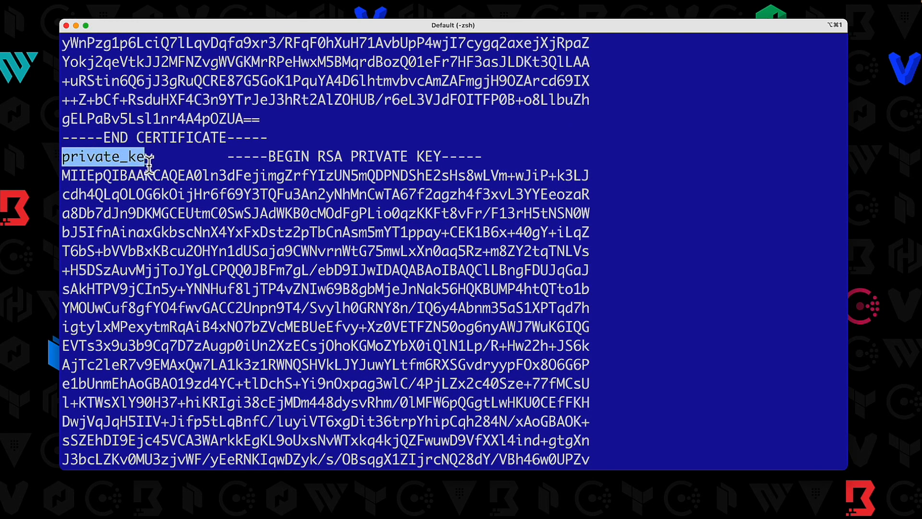
drag(147, 157, 270, 289)
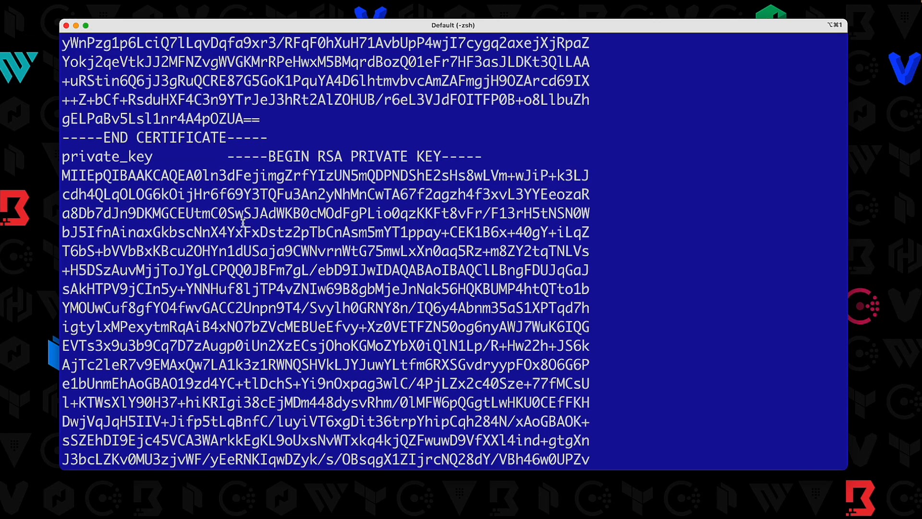
scroll(down, 3)
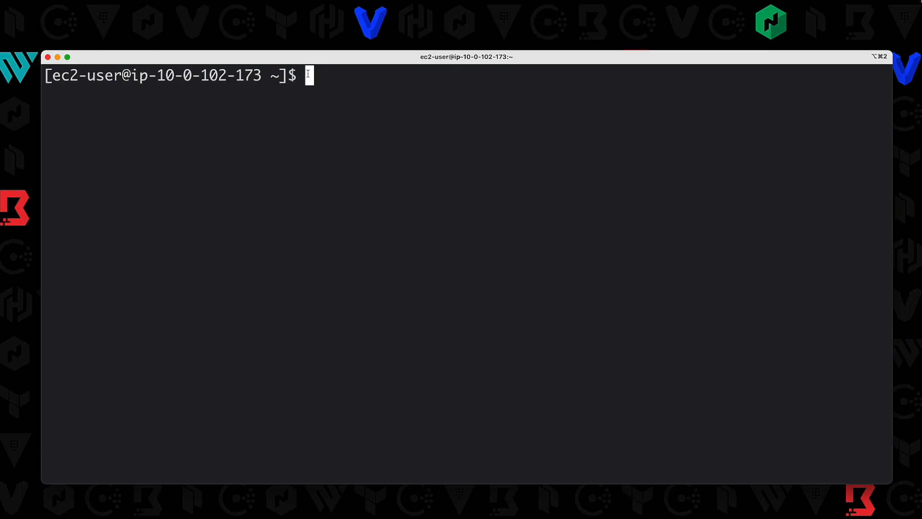
- Stop Nomad on the EC2 server with sudo systemctl stop nomad
text(sudo sy)
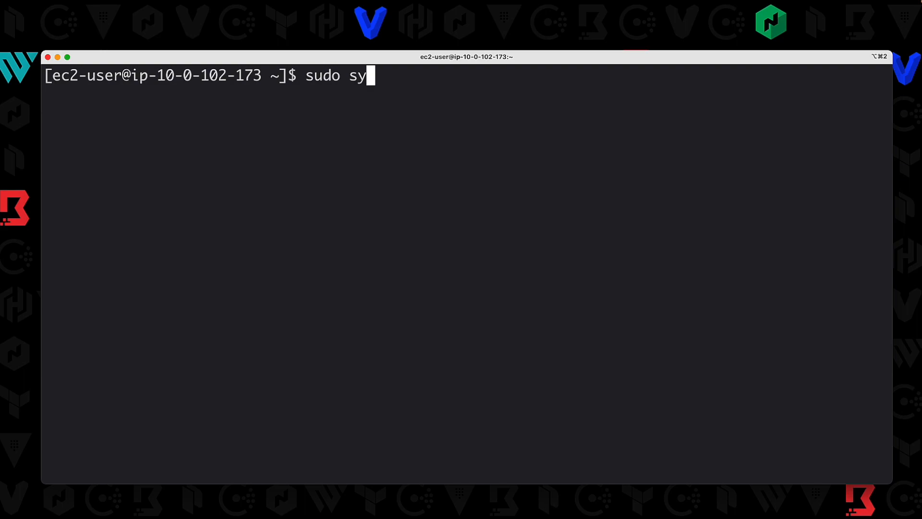
text(stemctl stop)
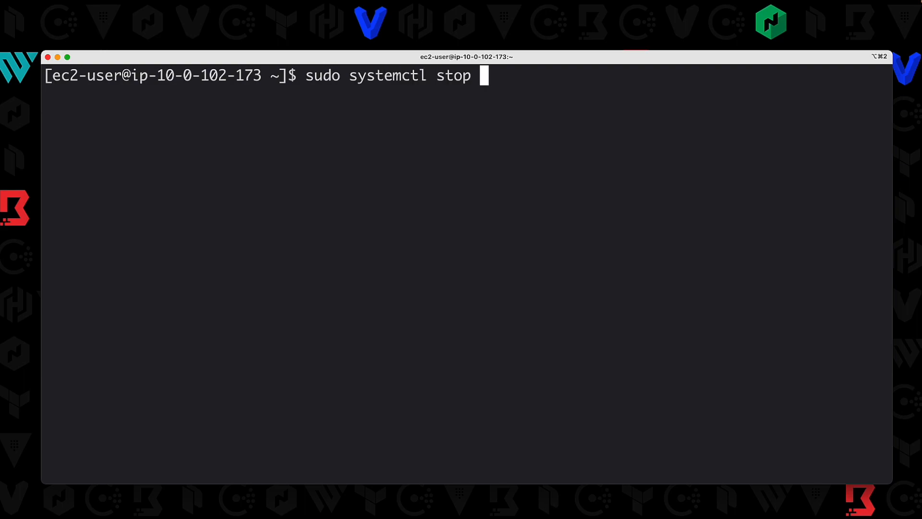
text(nomad.d)
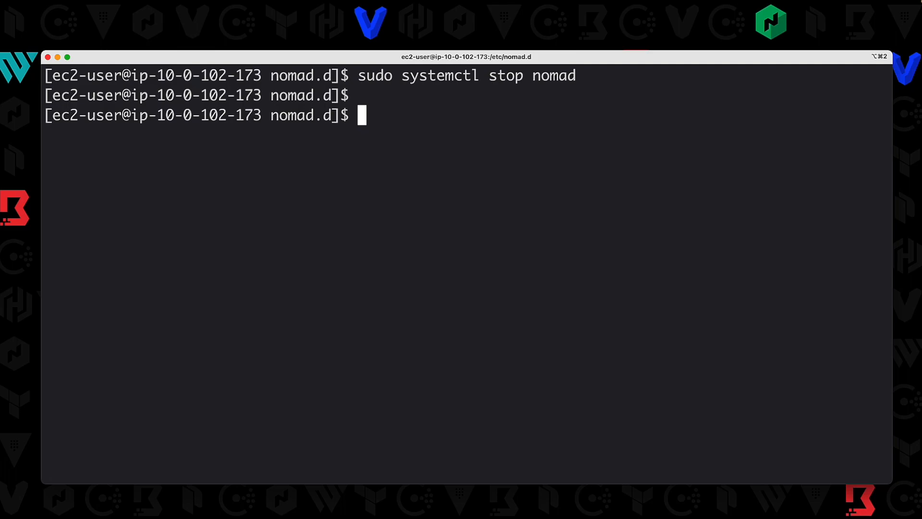
text(sudo mkdir /etc/certs)
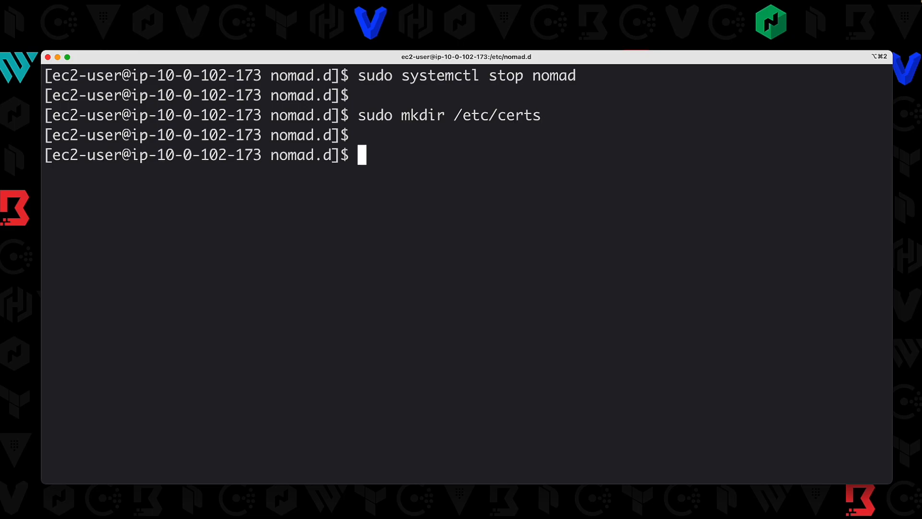
- In /etc/certs, create ca.crt with sudo vi and enter insert mode
text(cd)
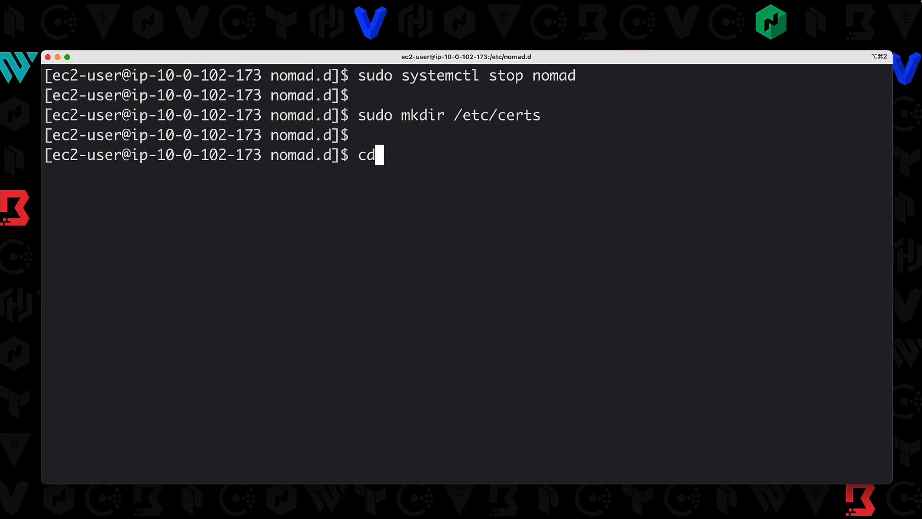
text(/etc/certs)
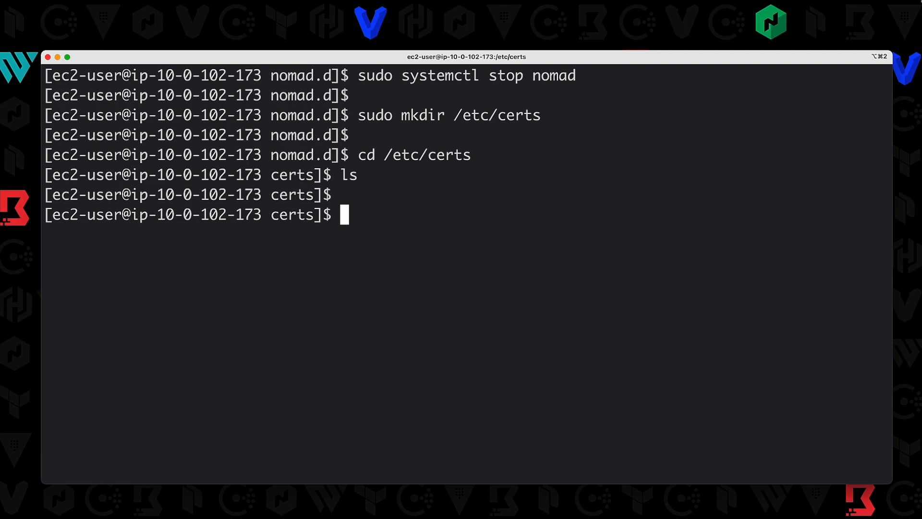
text(sudo)
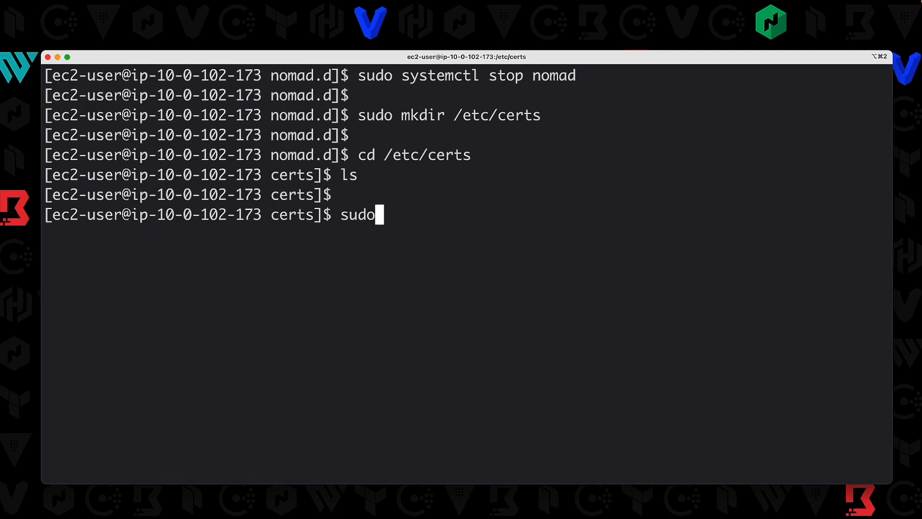
text(vi)
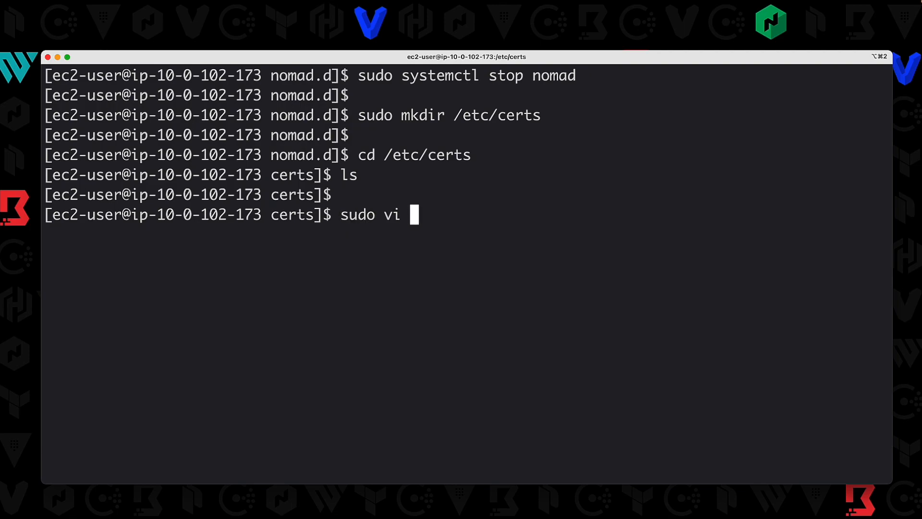
text(ca.)
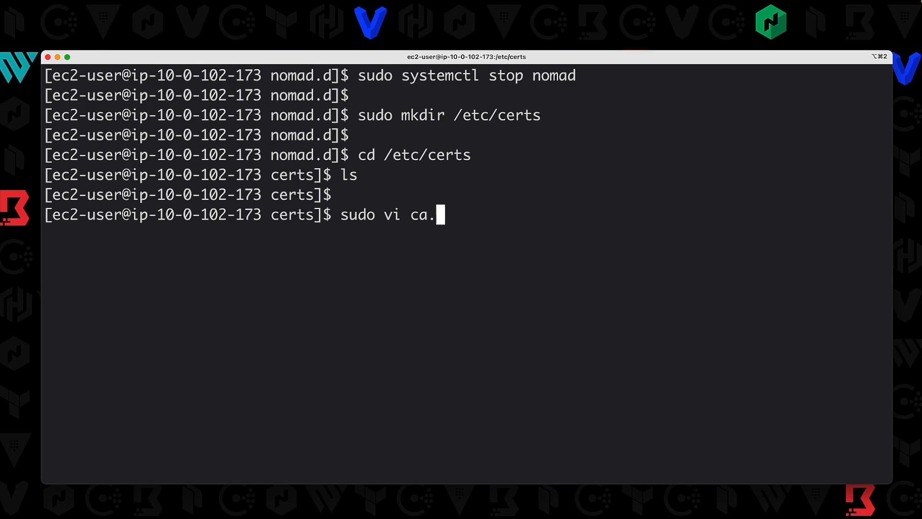
key(Return)
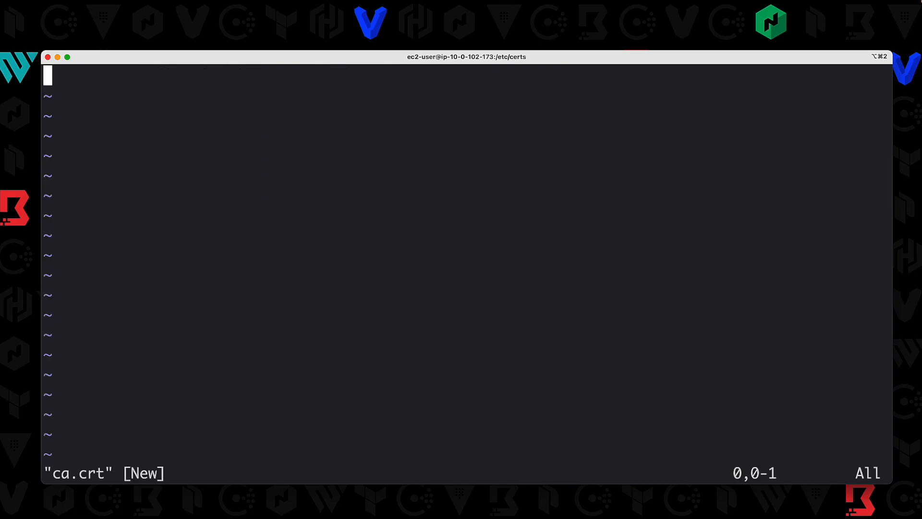
key(i)
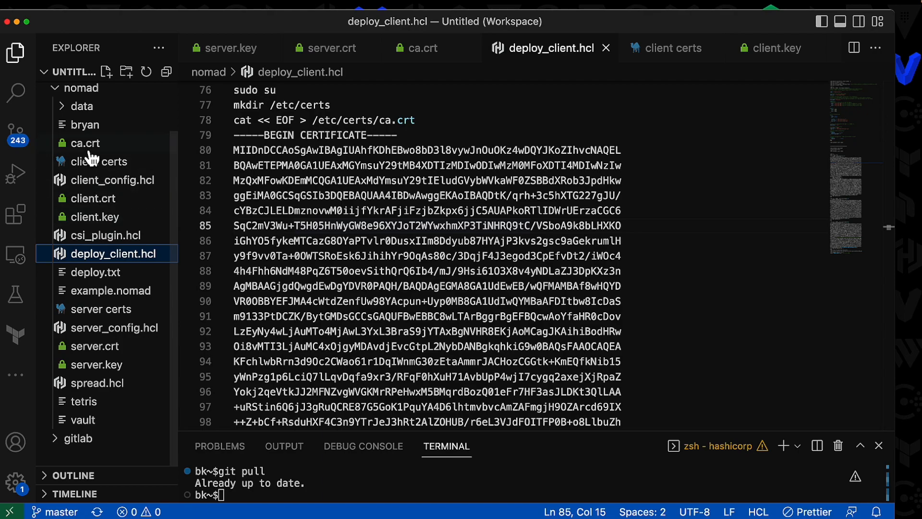
- Open ca.crt in the VS Code Explorer to copy its certificate text
click(84, 142)
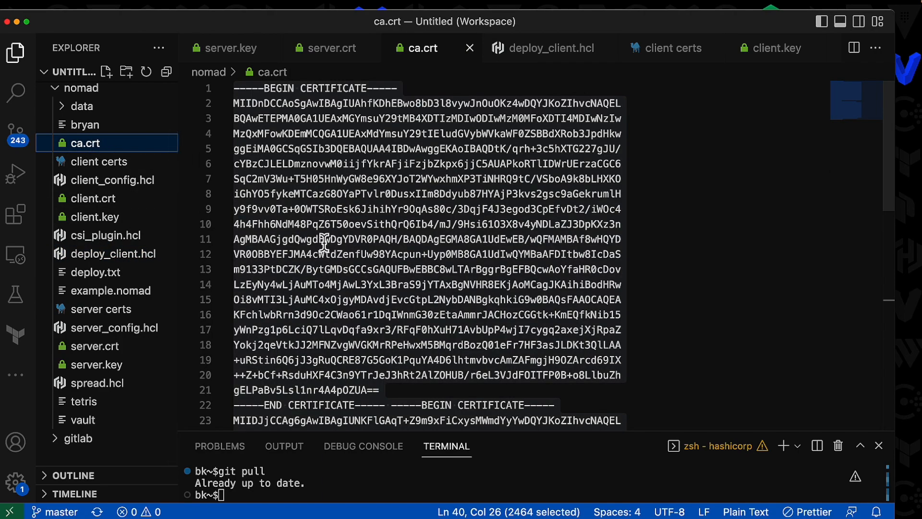
mouse_move(390, 412)
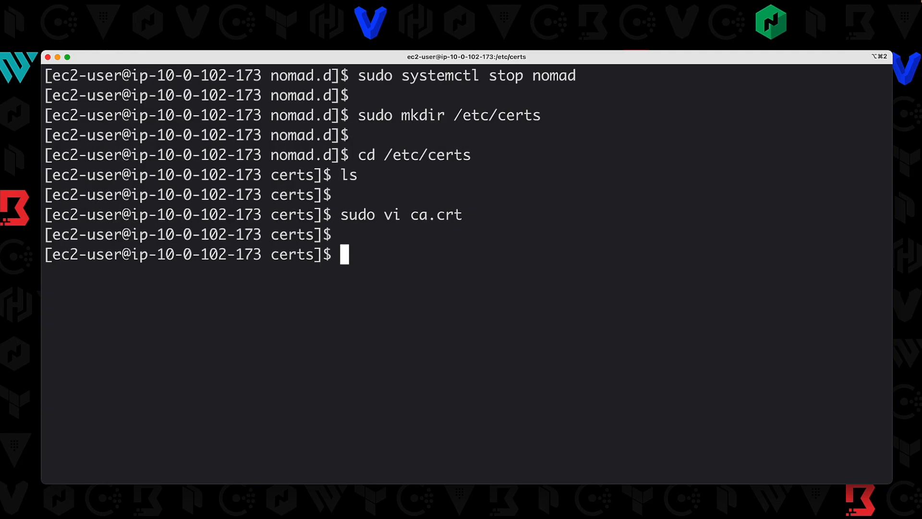
- Save the pasted CA certificate into ca.crt and start the next sudo vi command
text(sudo vi nomad)
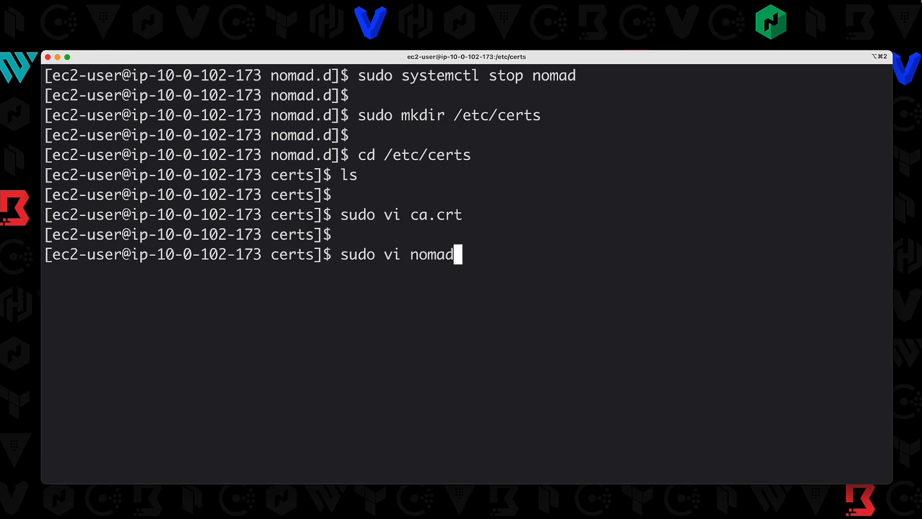
- Create nomad.crt with vi, paste the server certificate, and save it
text(.crt)
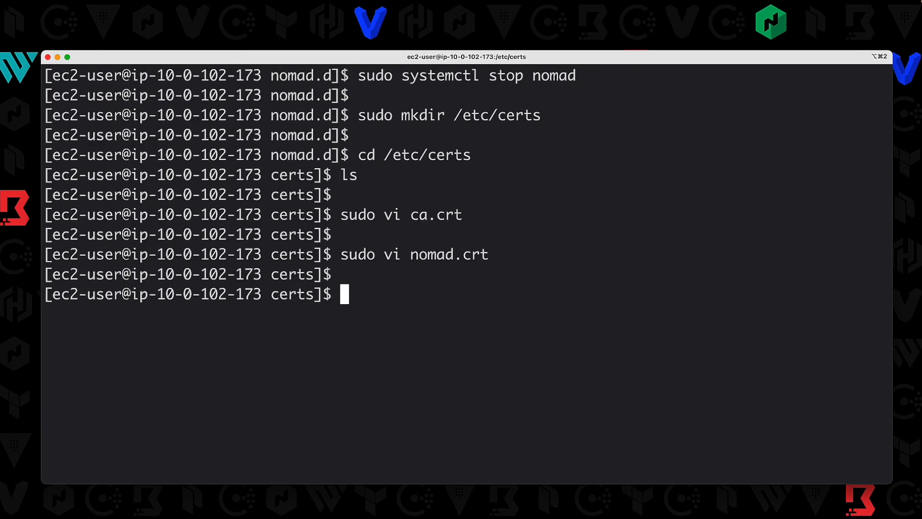
- Create nomad.key from the server.key contents and save it with :wq
text(sudo vi nomad.)
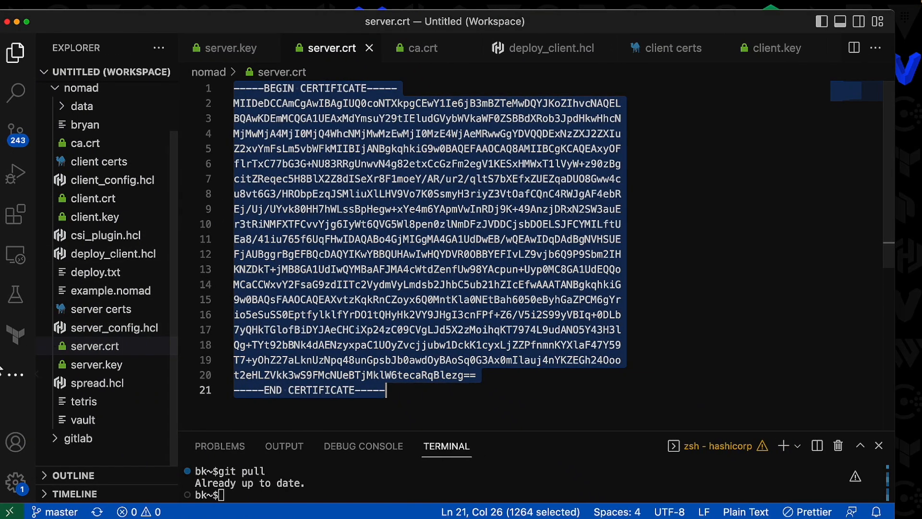
click(231, 48)
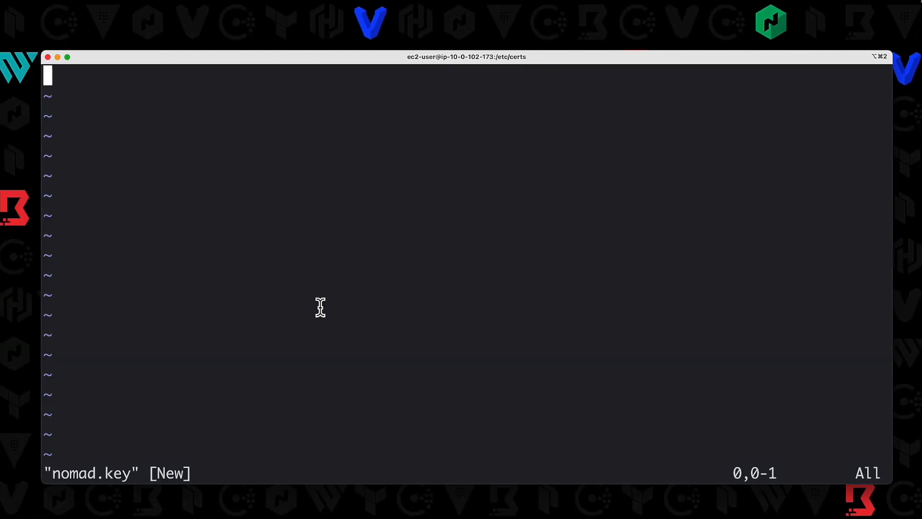
text(:wq)
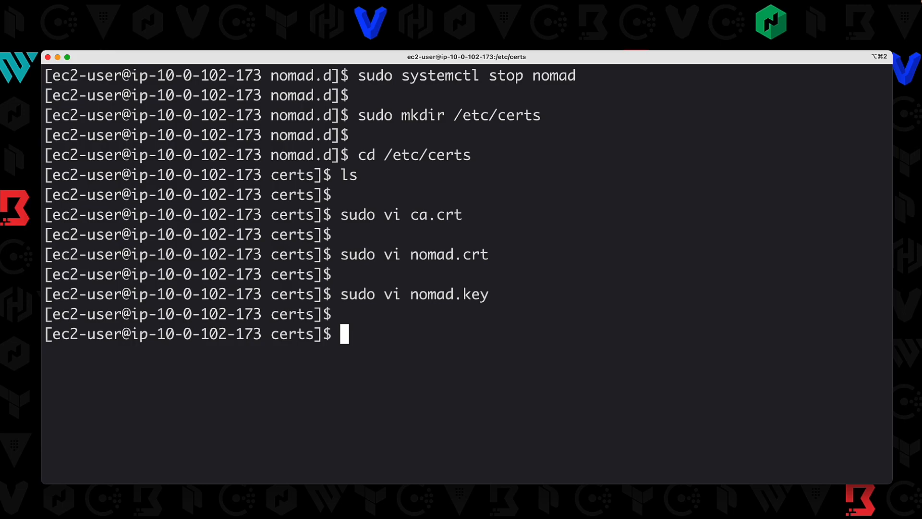
- List /etc/certs with ls -l, confirming ca.crt, nomad.crt and nomad.key are root-owned
text(cle)
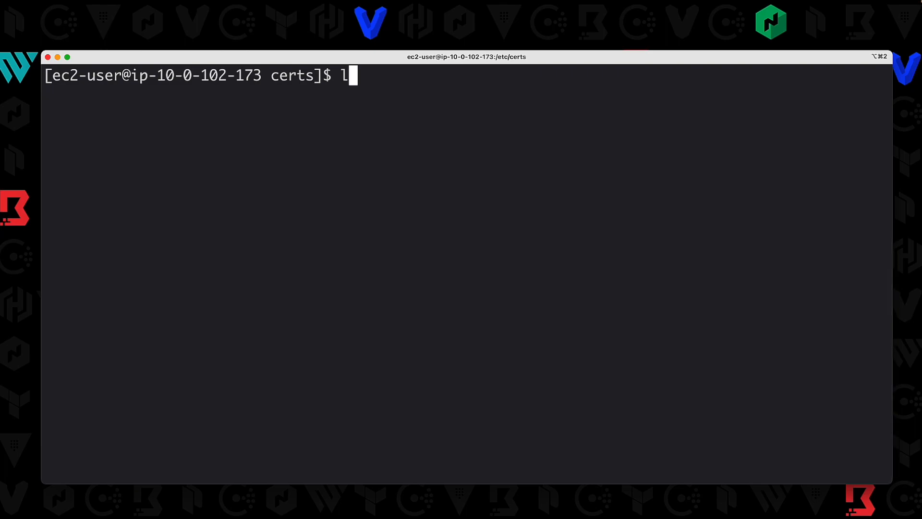
text(s -l)
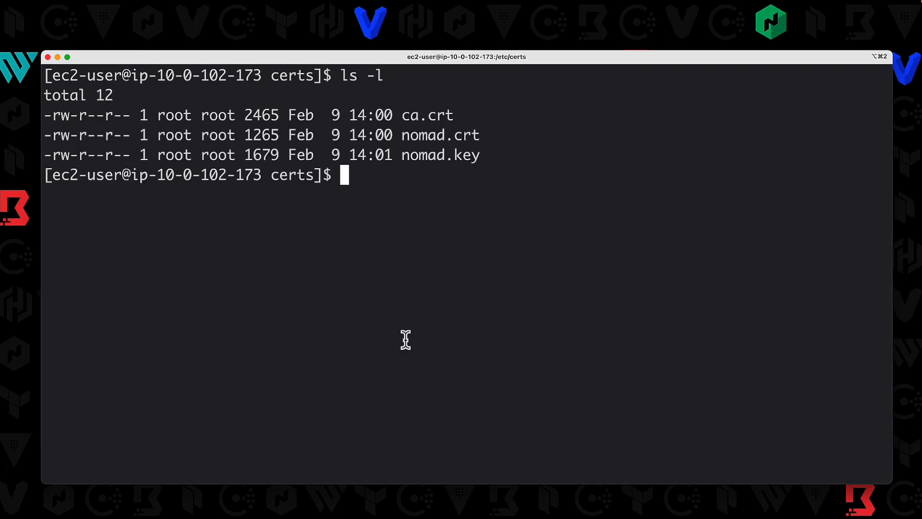
mouse_move(467, 144)
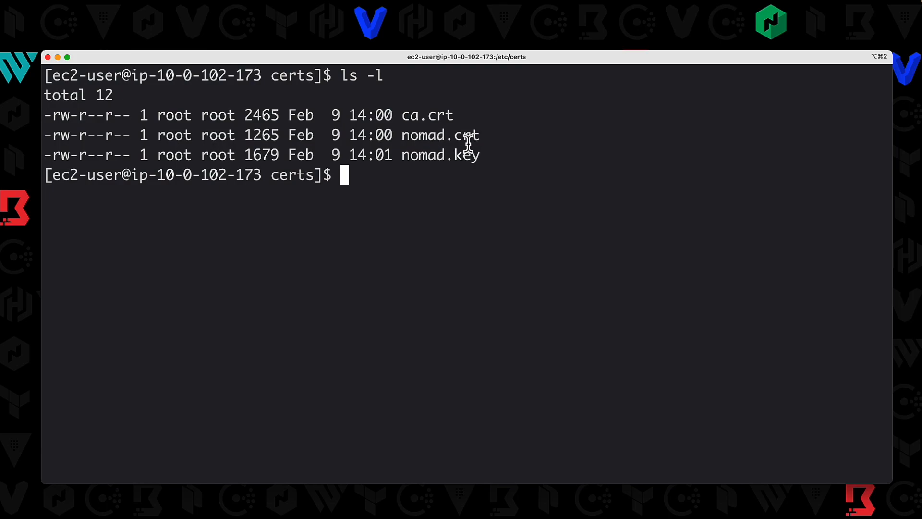
mouse_move(236, 157)
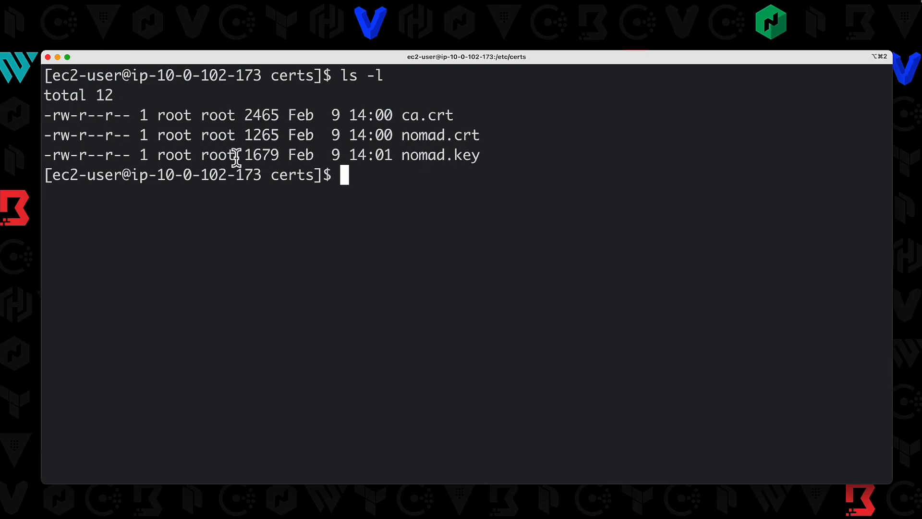
double_click(196, 155)
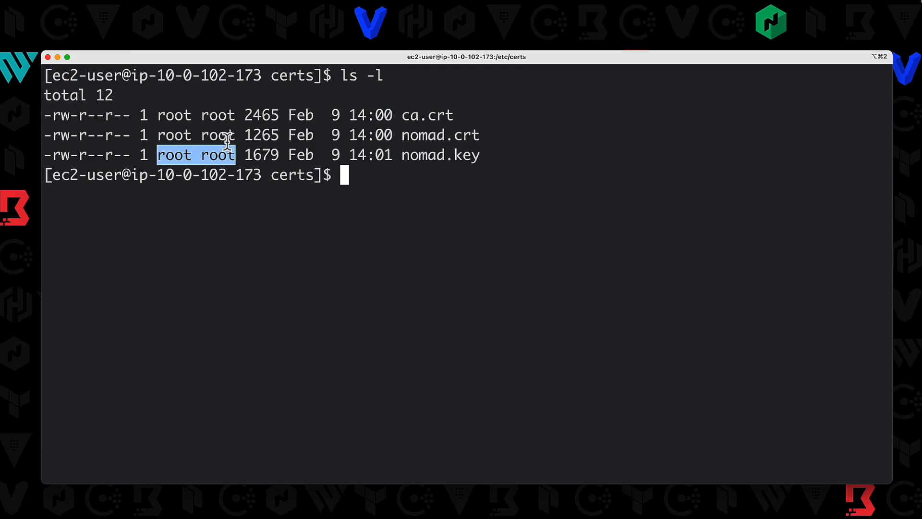
double_click(196, 134)
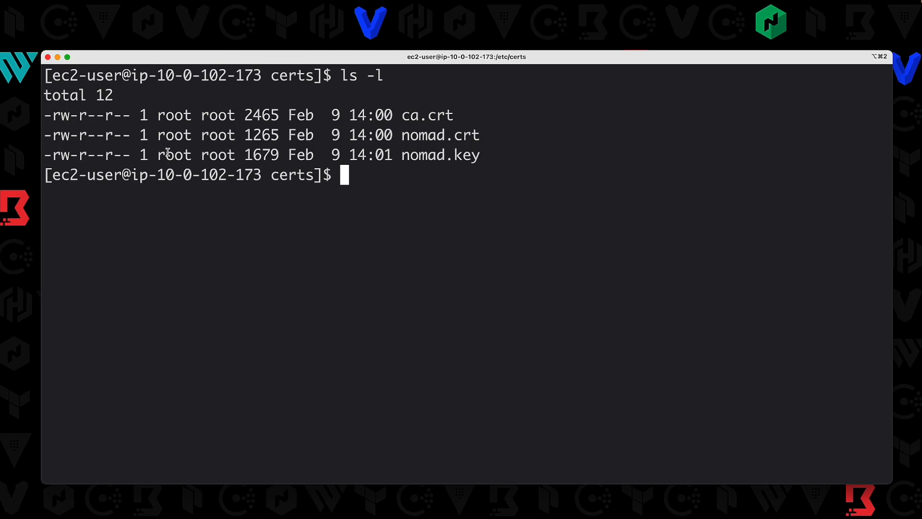
text(c)
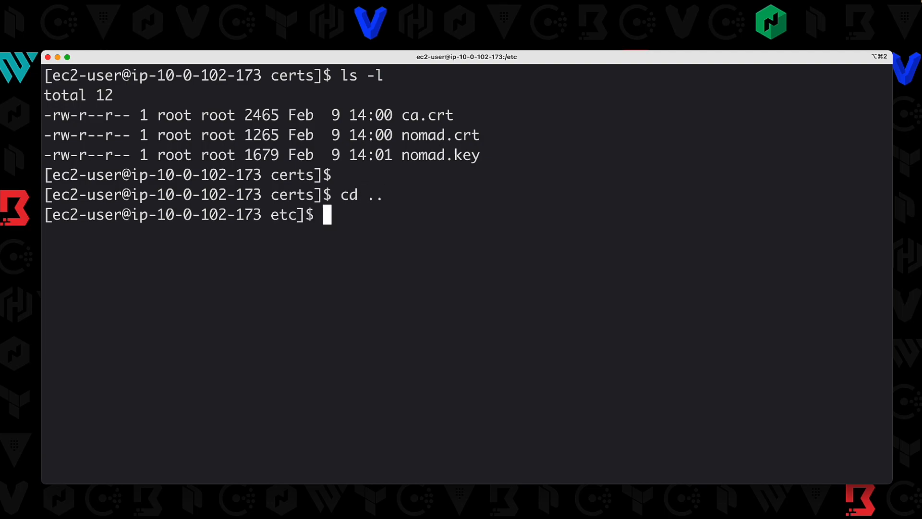
- List /etc with ls -l and scroll to confirm the certs directory is root-owned
text(ls -)
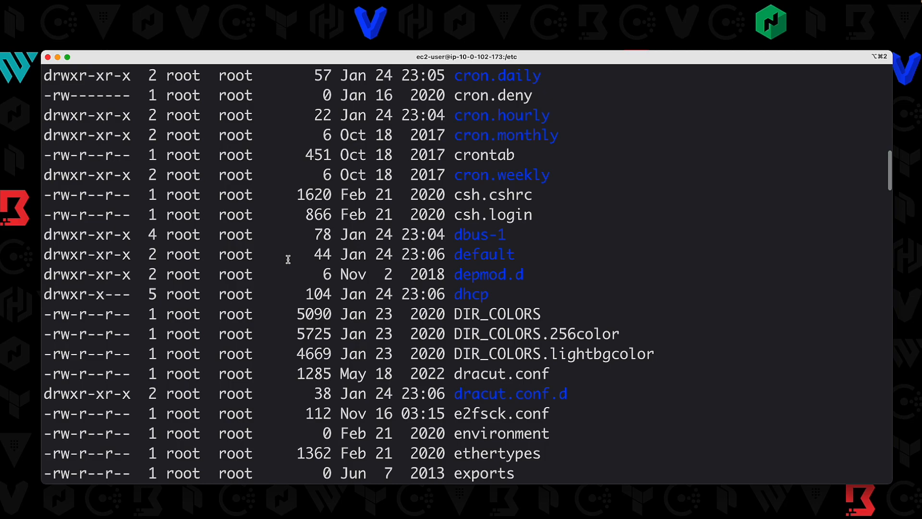
scroll(down, 3)
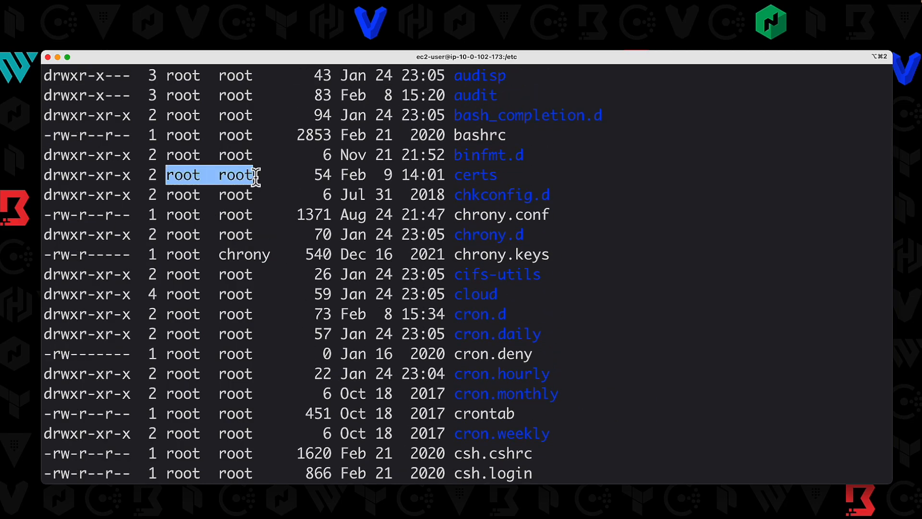
scroll(down, 3)
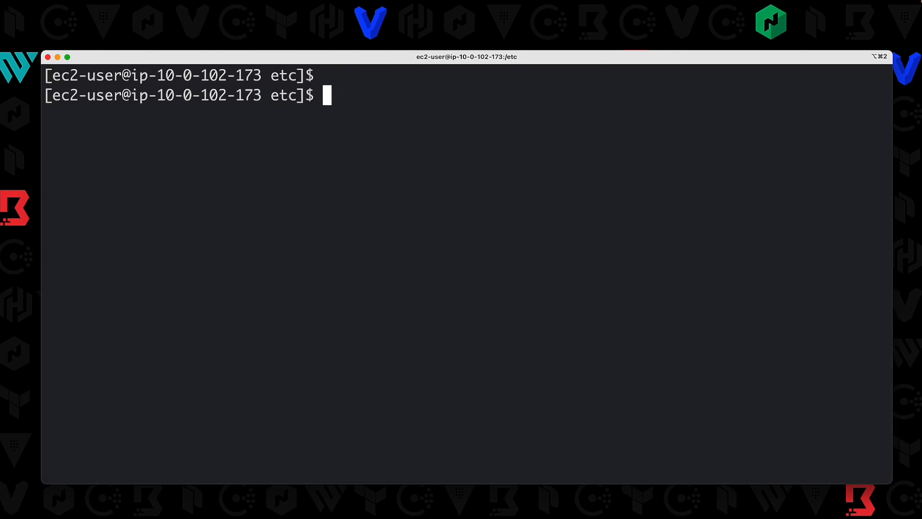
- Recursively change ownership of /etc/certs to nomad:nomad with sudo chown -R
text(sudo ch)
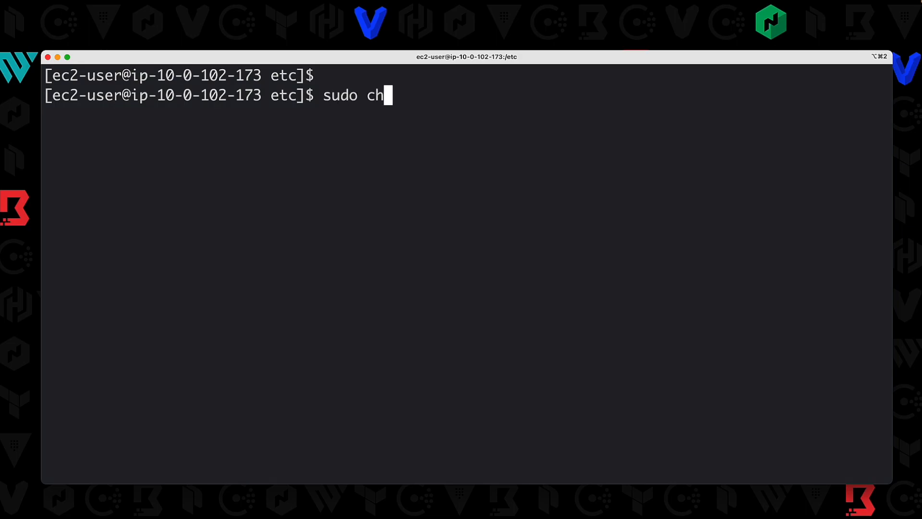
text(own -)
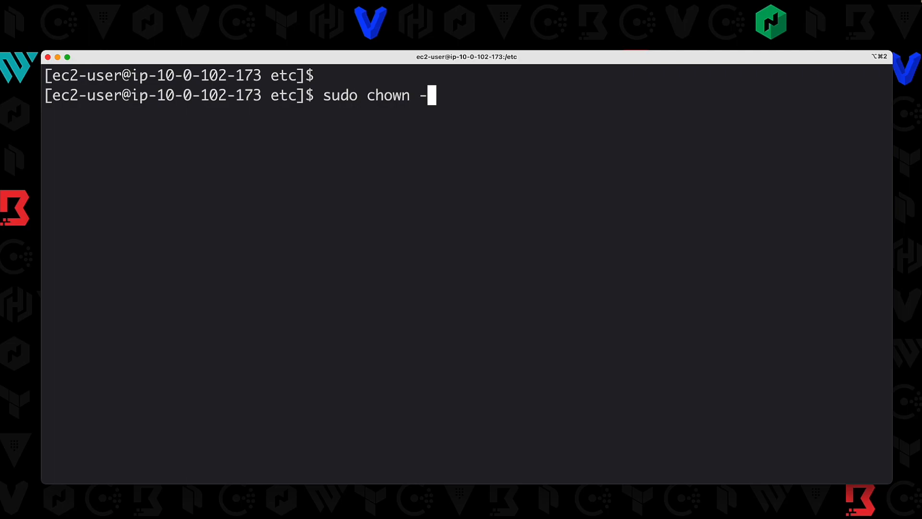
text(R)
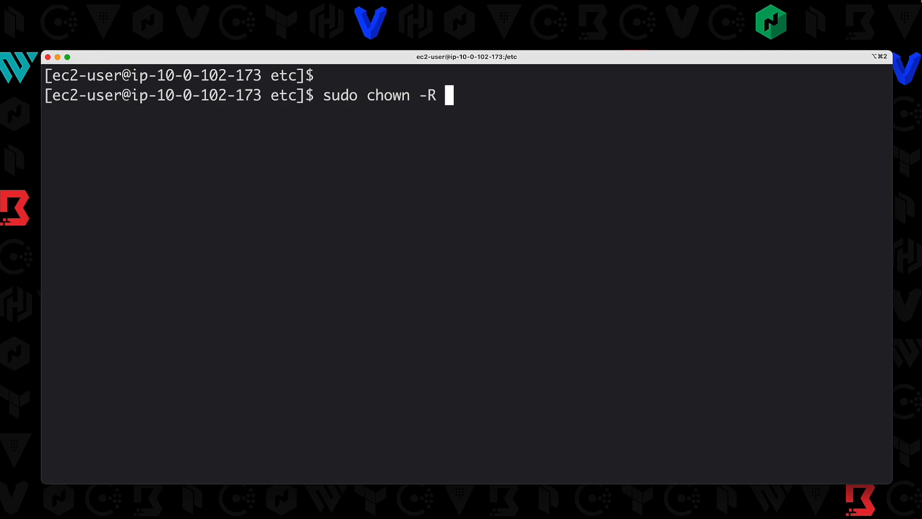
text(nomad:nomad)
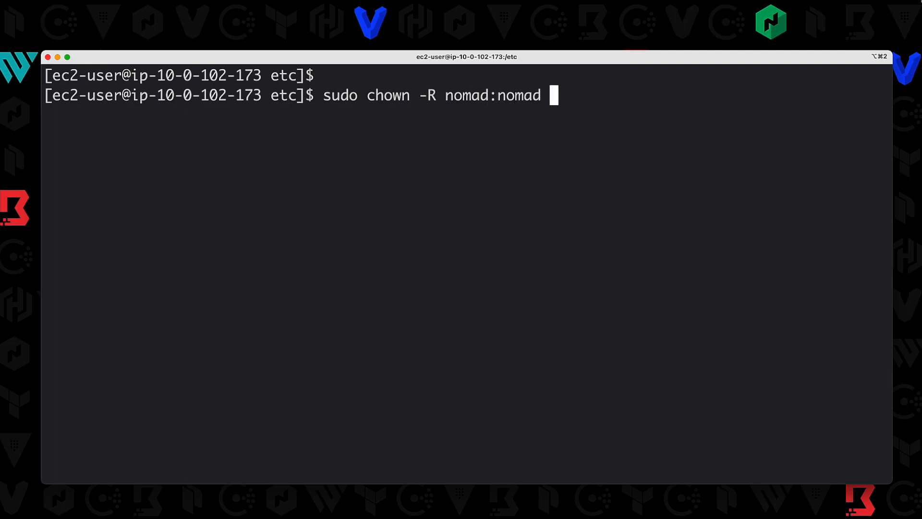
text(/etc/certs)
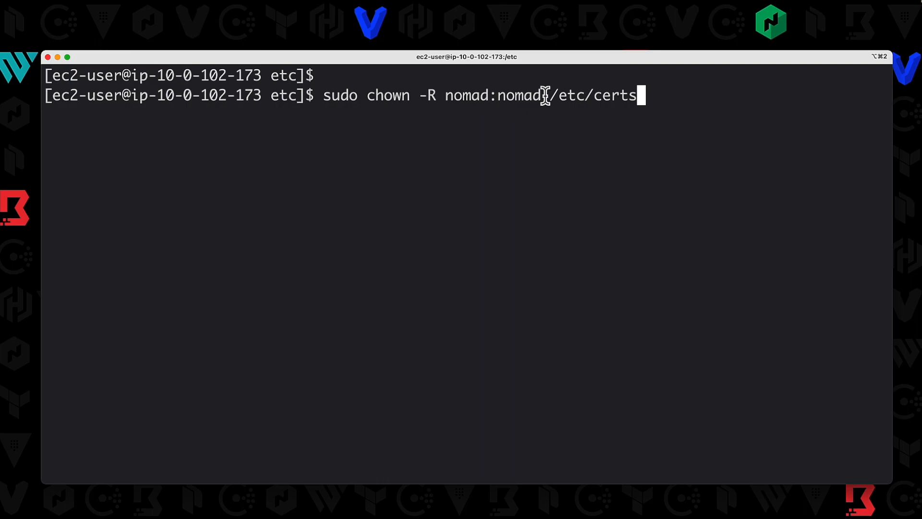
double_click(592, 95)
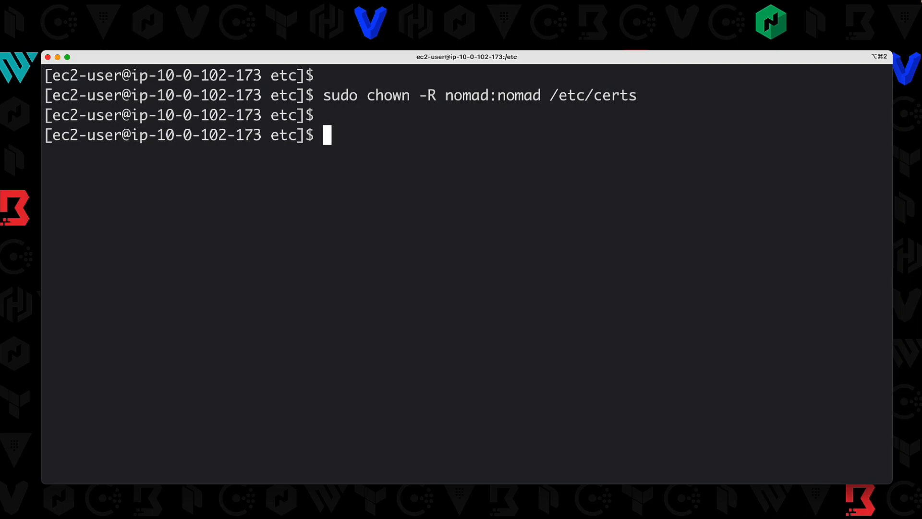
- List /etc/certs with ls -l to confirm ca.crt and the certs are owned by nomad
text(cd /etc/certs)
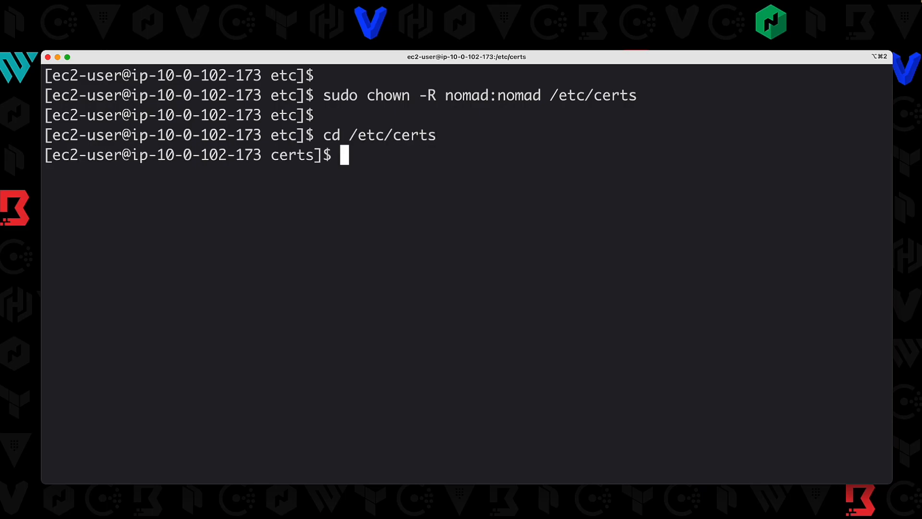
text(ls -l)
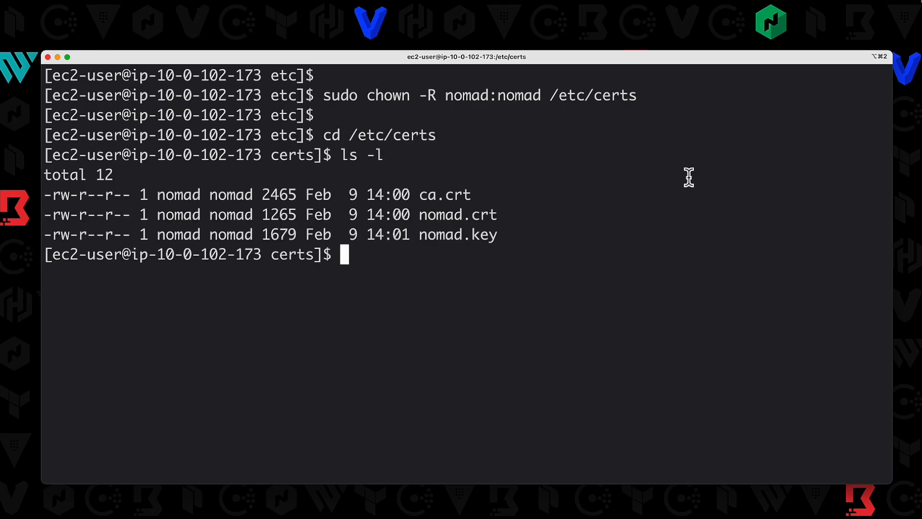
double_click(204, 194)
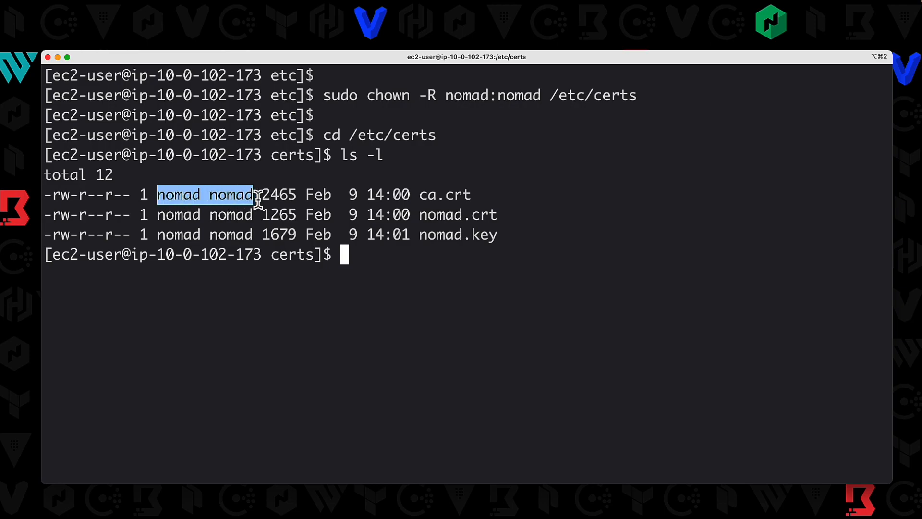
mouse_move(257, 198)
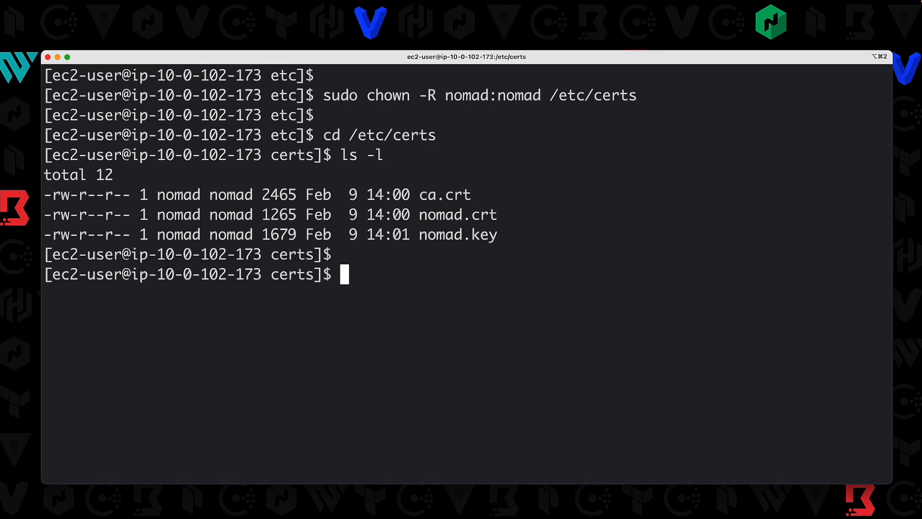
- Copy /etc/certs/ca.crt to /etc/pki/ca-trust/source/anchors/bk.pem using sudo cp
text(sudo)
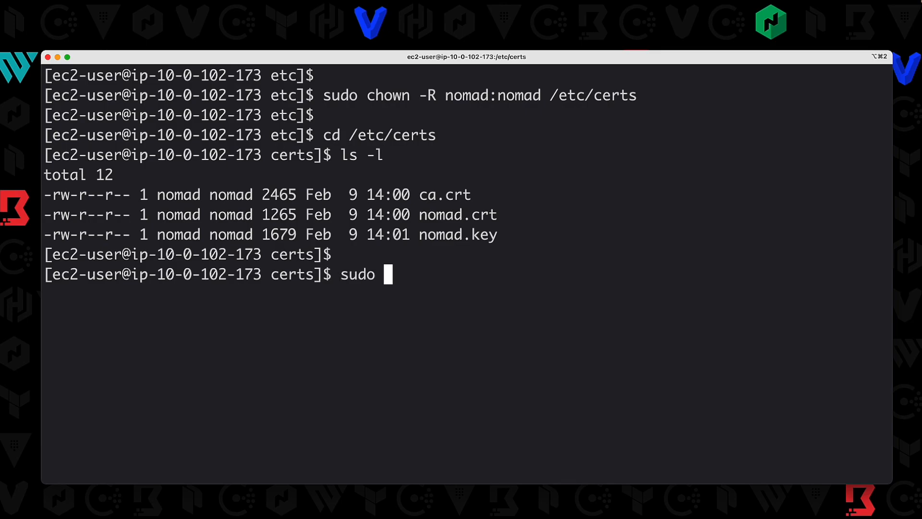
text(cp /etc/)
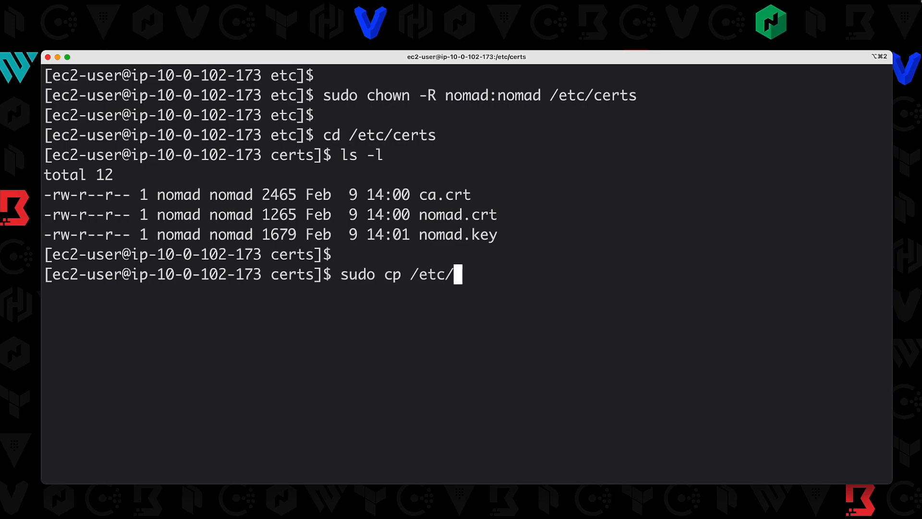
text(certs/ca.)
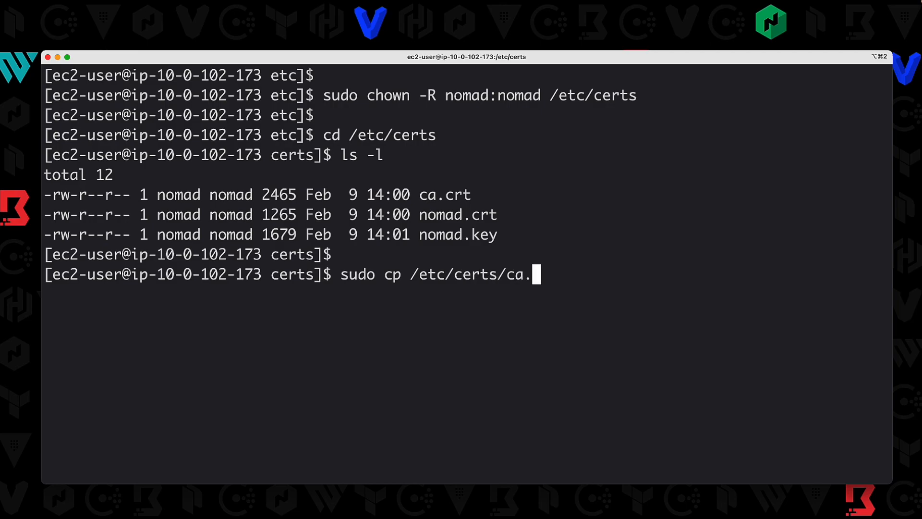
text(crt)
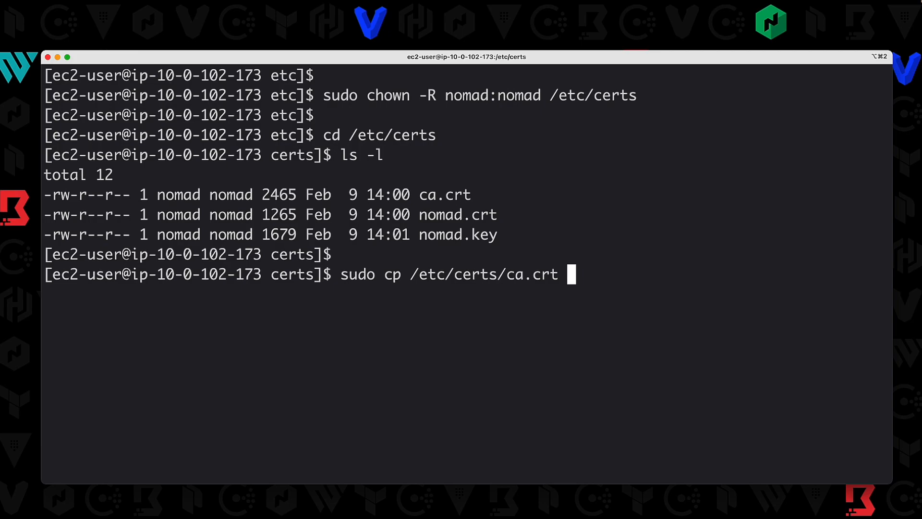
text(/etc/)
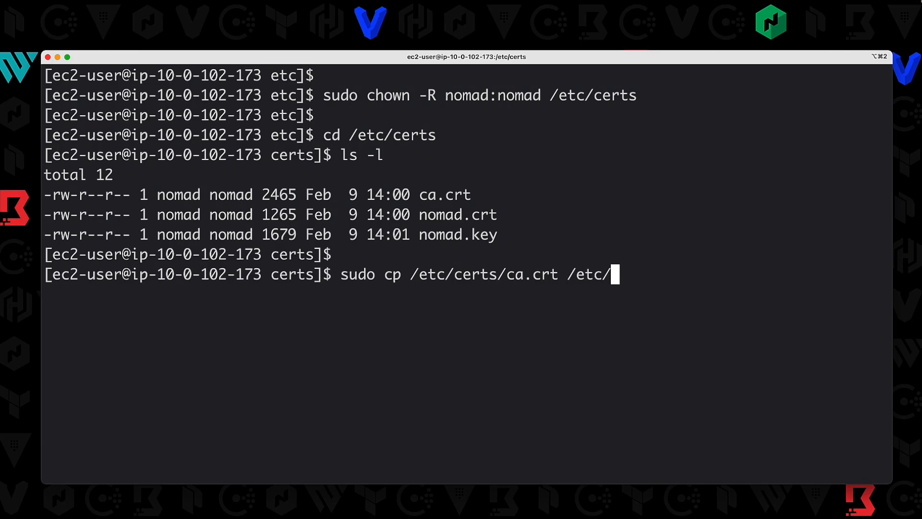
text(pku)
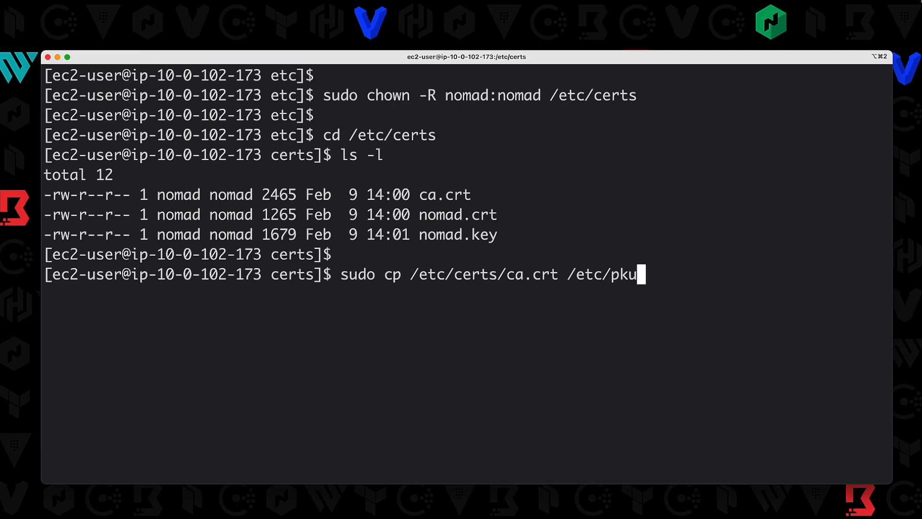
text(i/ca-trust/)
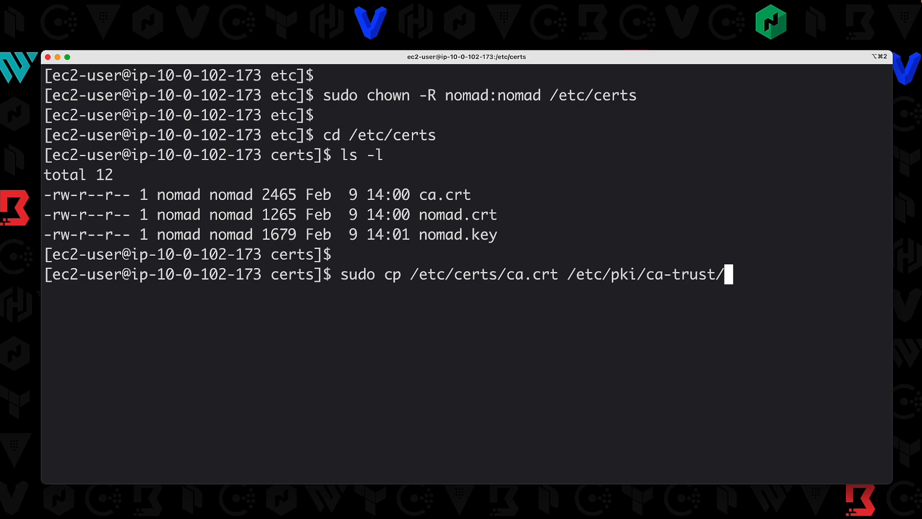
text(source/)
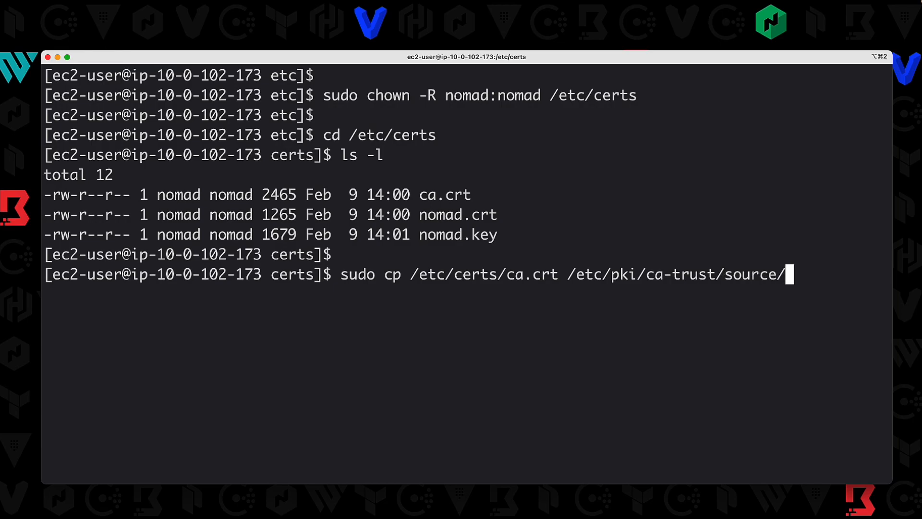
text(anchors/)
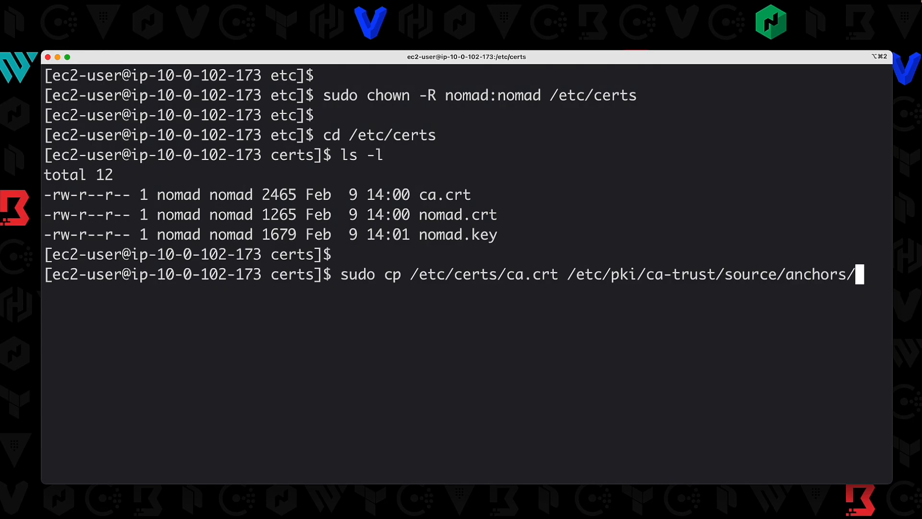
text(bk)
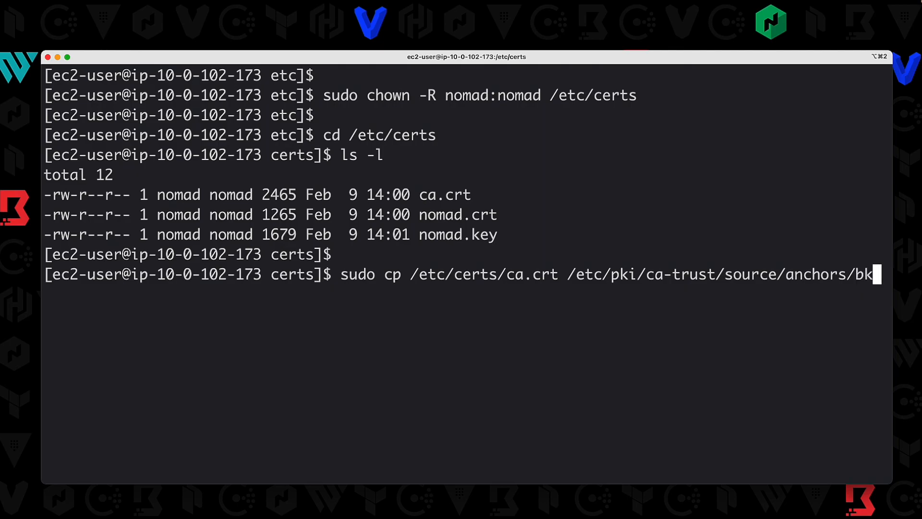
text(.pem)
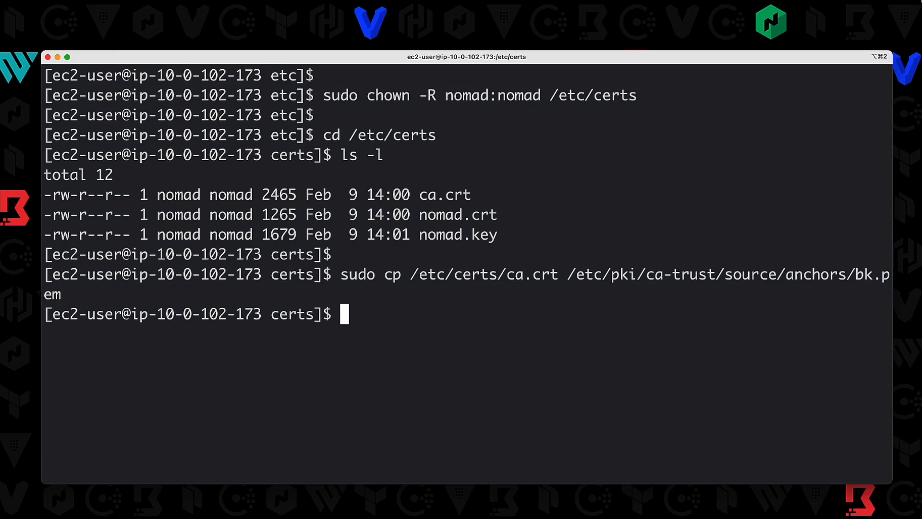
- Run sudo update-ca-trust extract to refresh the system CA trust store
text(sudo up)
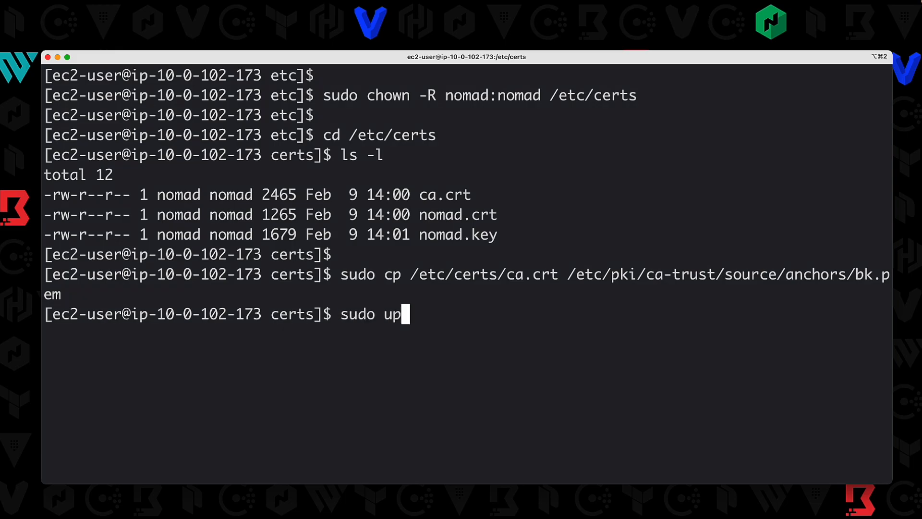
text(date-ca-)
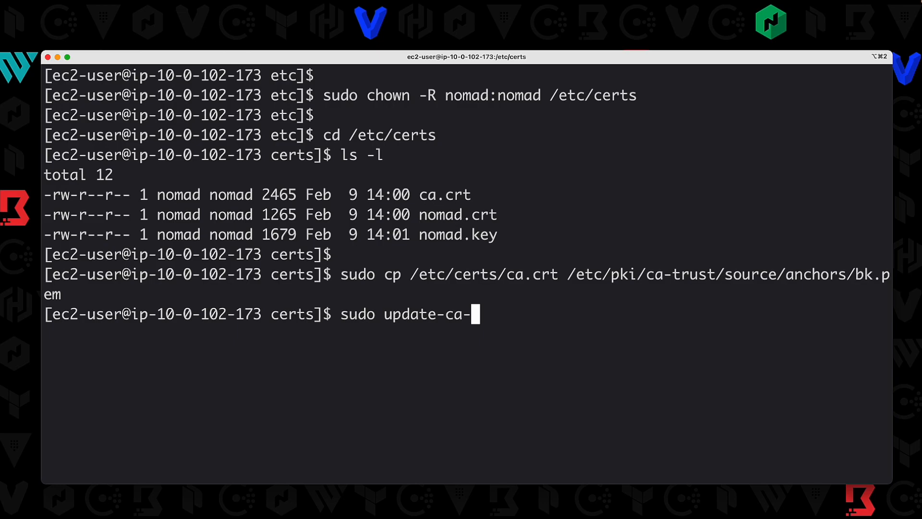
text(trust extract)
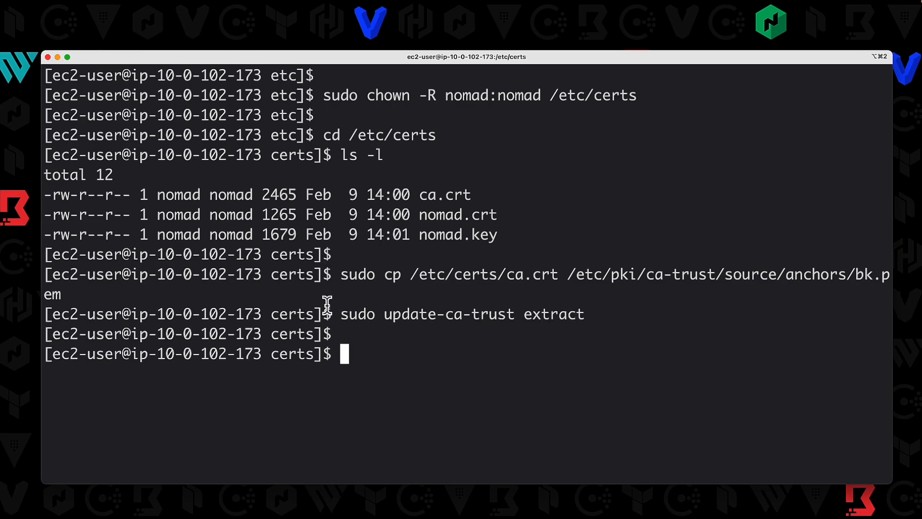
double_click(357, 314)
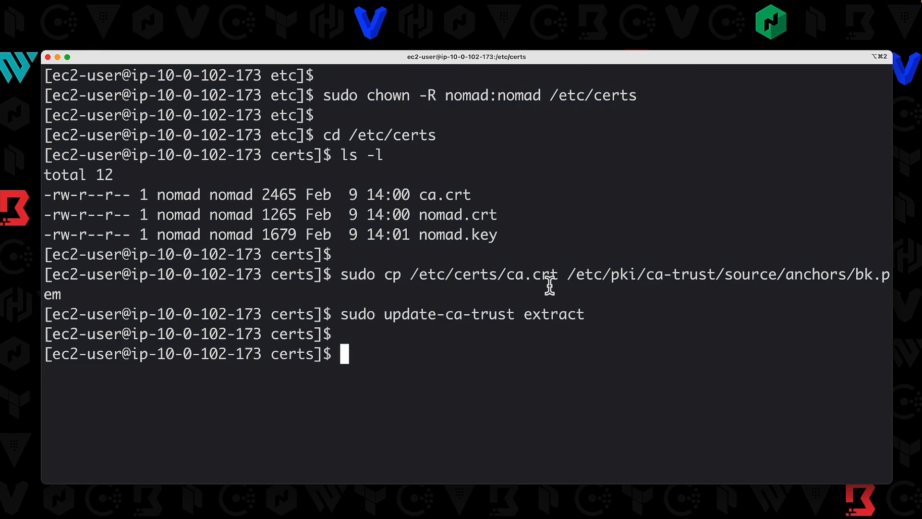
double_click(532, 275)
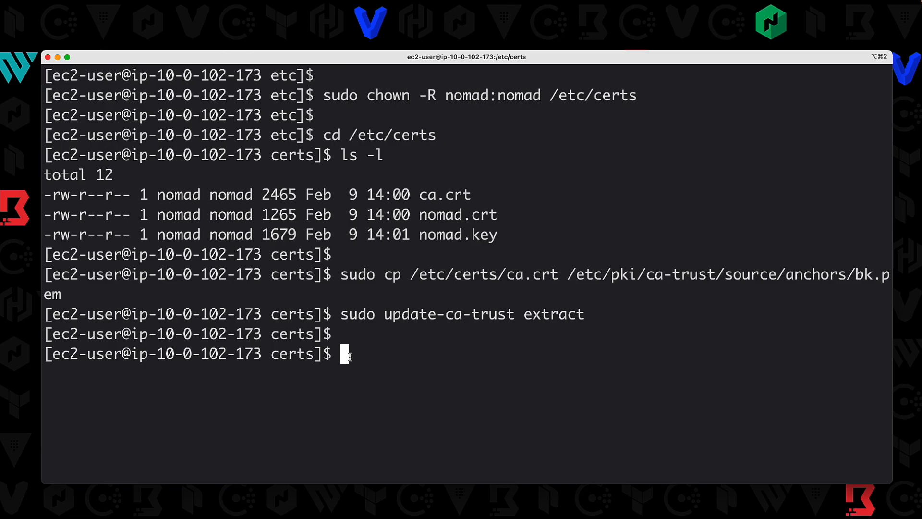
- Open /etc/nomad.d/server.hcl in vi and view the tls block's ca_file, cert_file, key_file paths
text(sudo vi /etc)
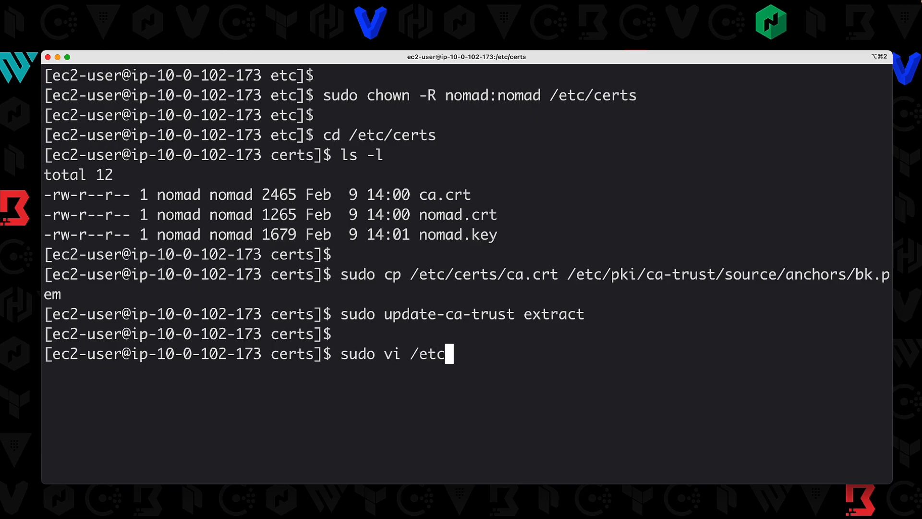
text(/nomad.d/)
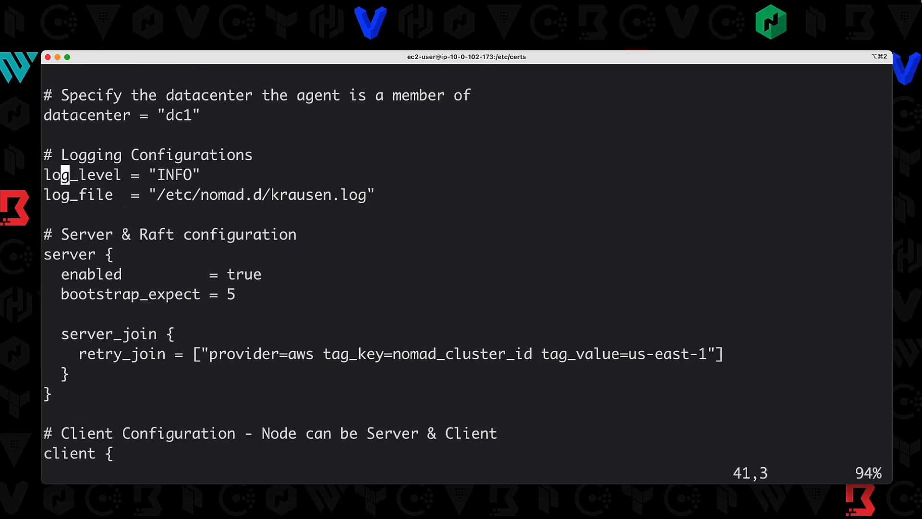
scroll(up, 3)
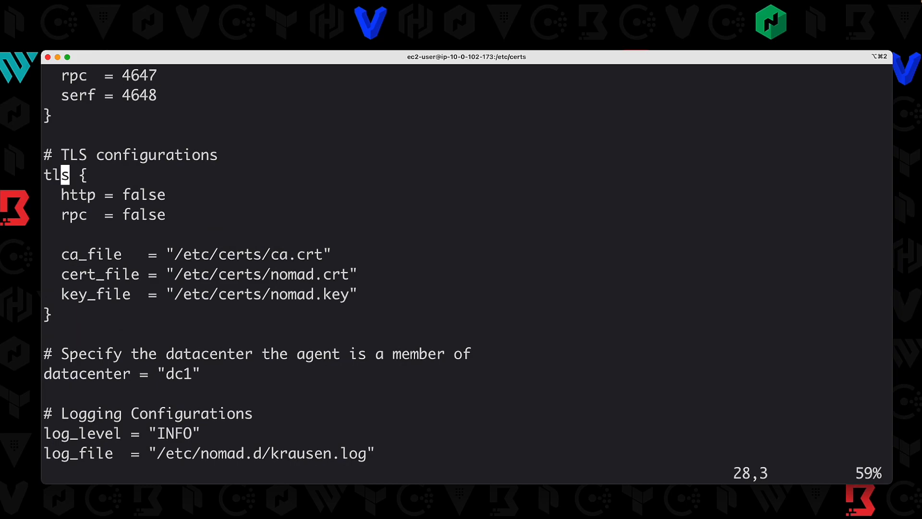
mouse_move(47, 179)
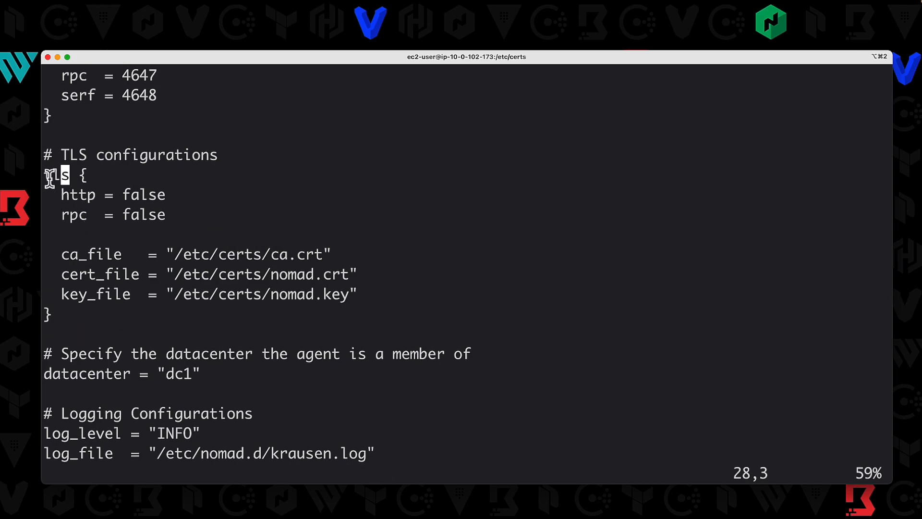
drag(59, 174, 176, 215)
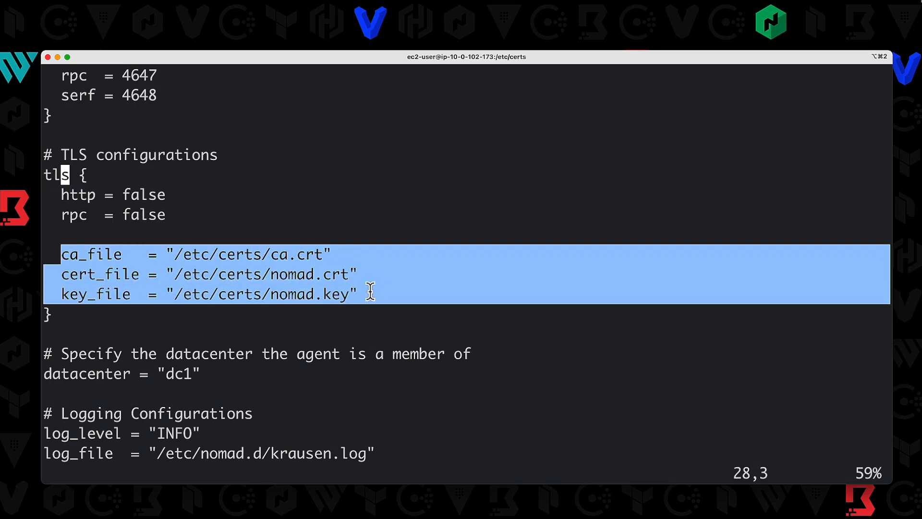
mouse_move(94, 258)
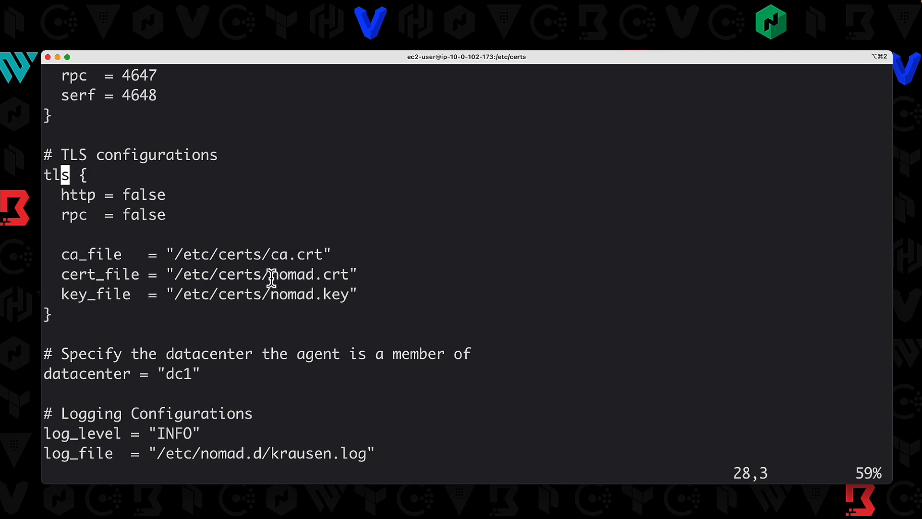
double_click(309, 274)
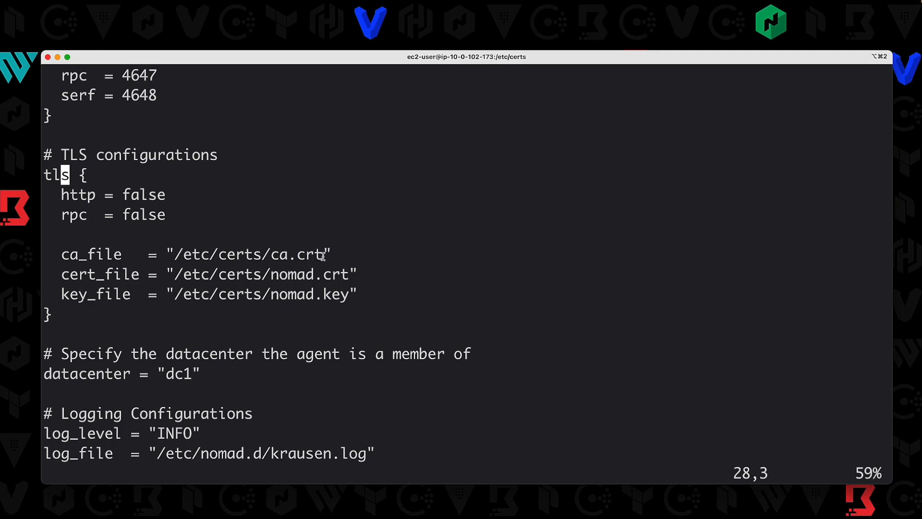
mouse_move(153, 214)
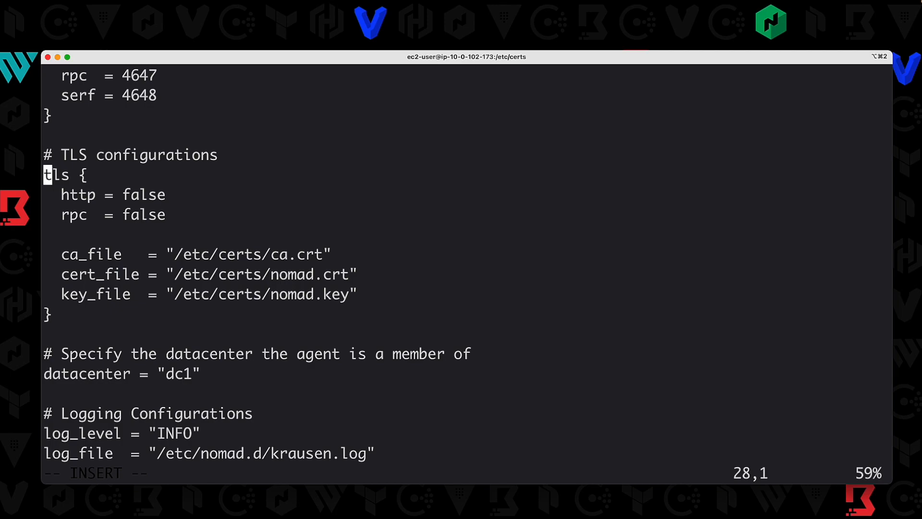
- Set http and rpc in the tls block from false to true
key(down)
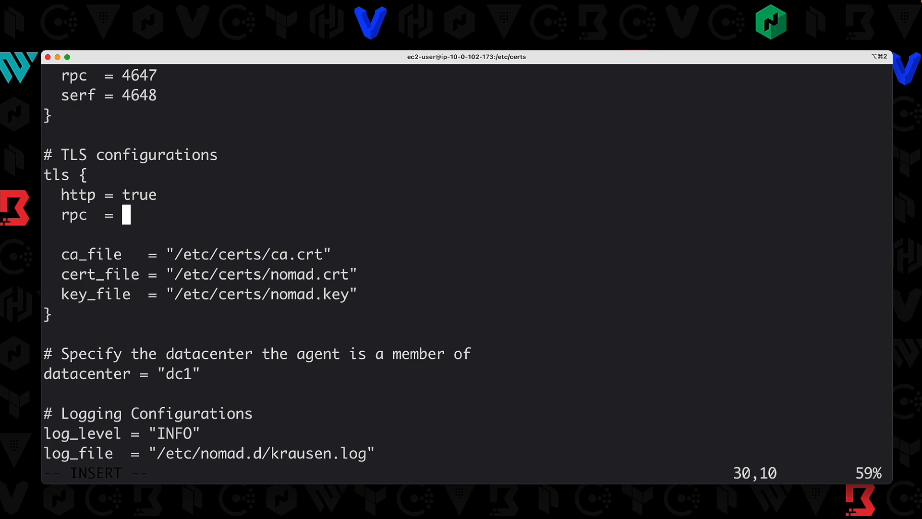
text(true)
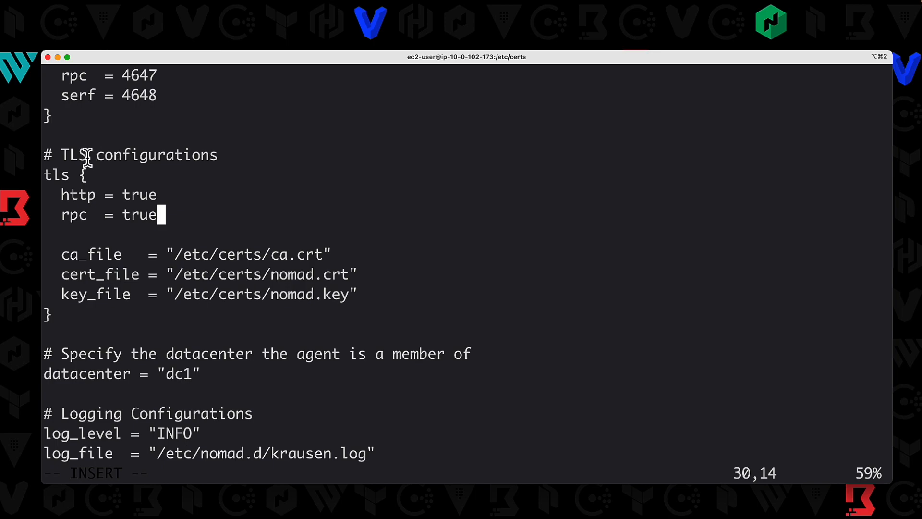
mouse_move(129, 194)
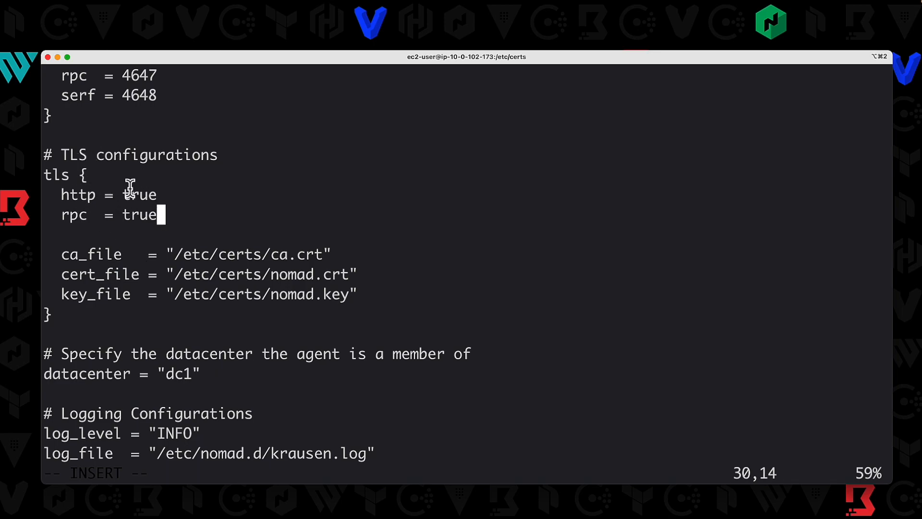
mouse_move(176, 262)
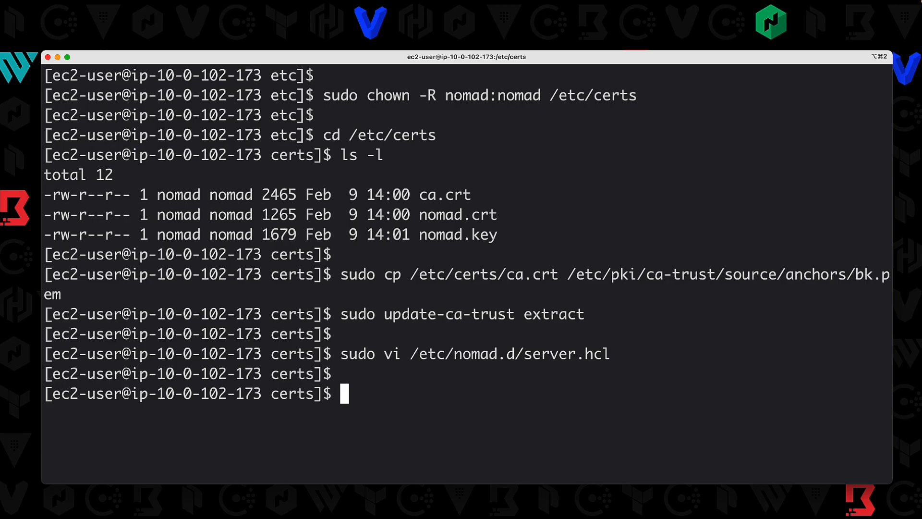
- Start Nomad with sudo systemctl start nomad
text(sudo systemctl start)
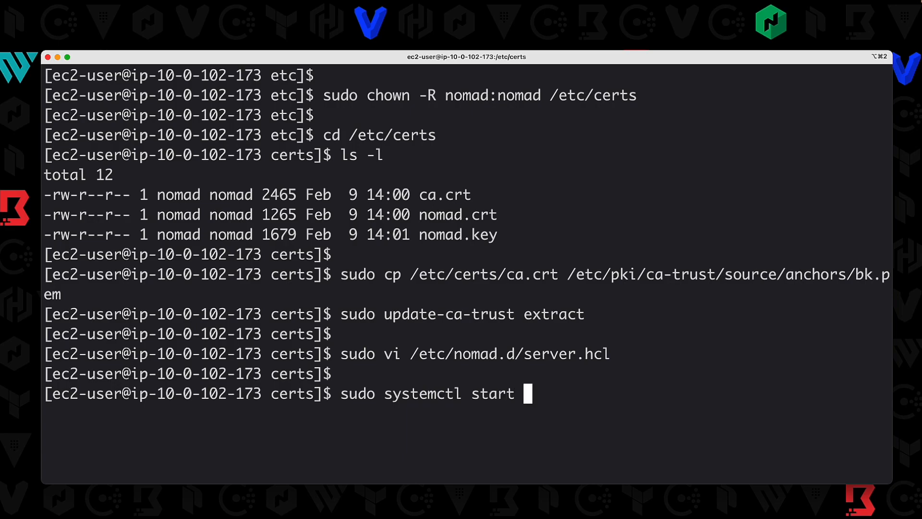
text(nomad)
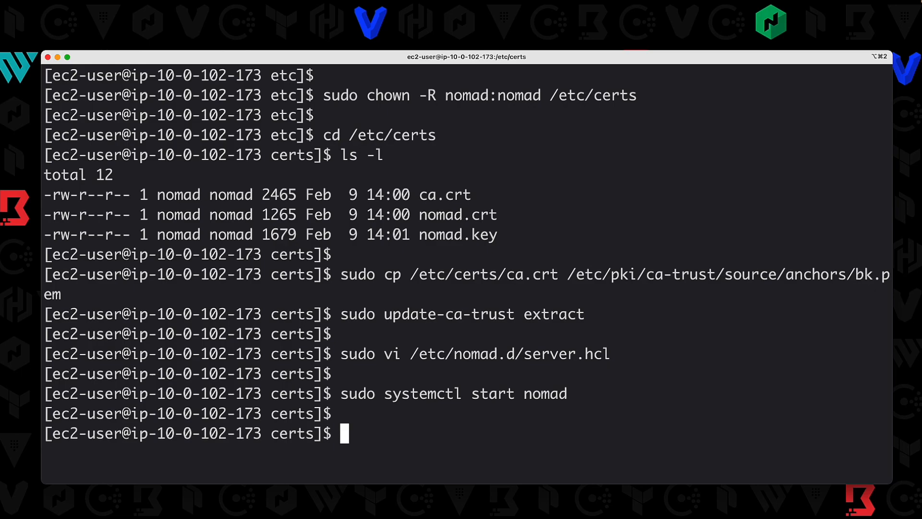
text(nomad server members)
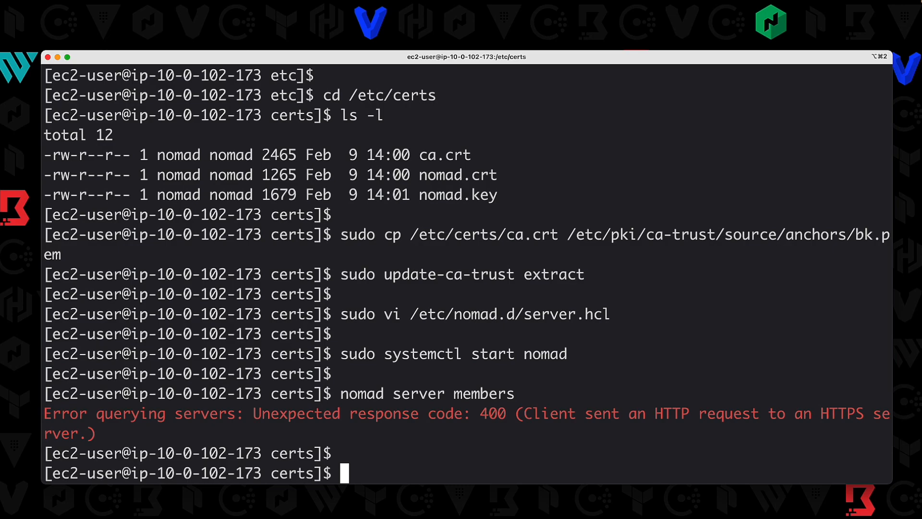
mouse_move(367, 416)
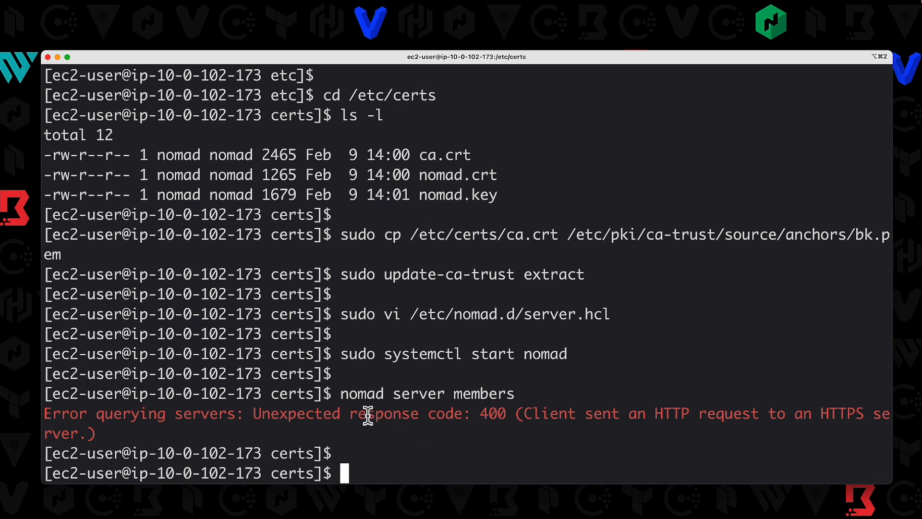
- Review the HTTP-request-to-HTTPS-server 400 error from nomad server members
double_click(426, 393)
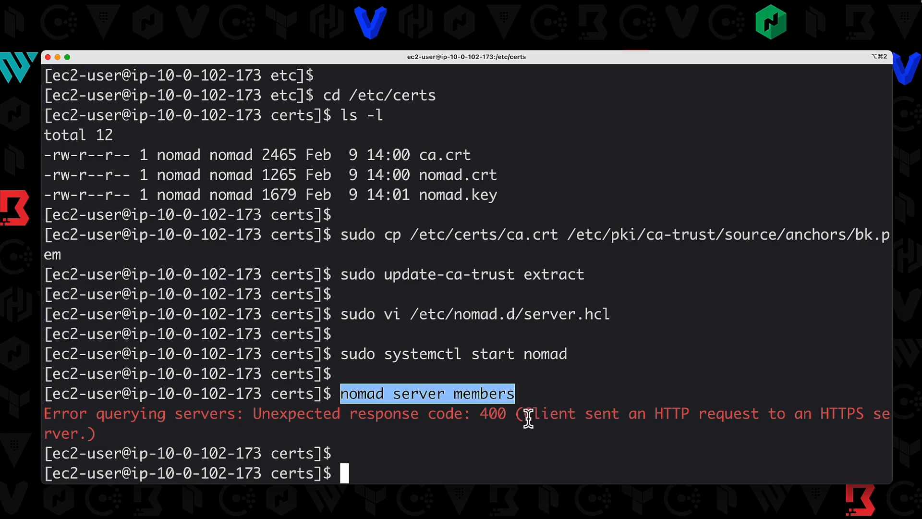
drag(526, 414, 747, 414)
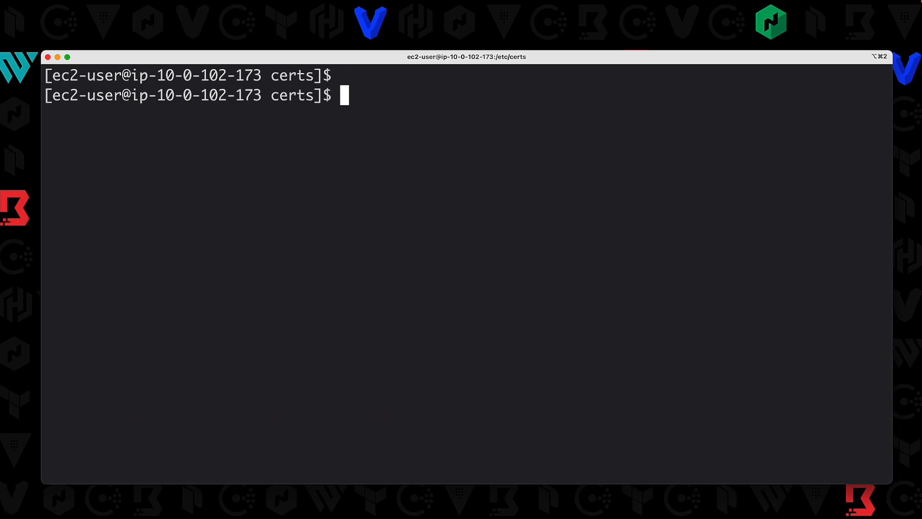
text(exporrt NOMAD_)
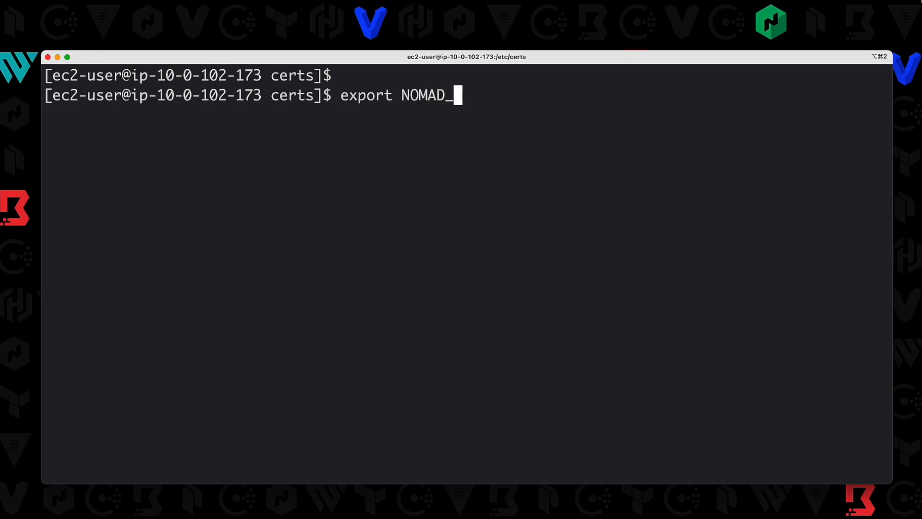
text(ADDR=)
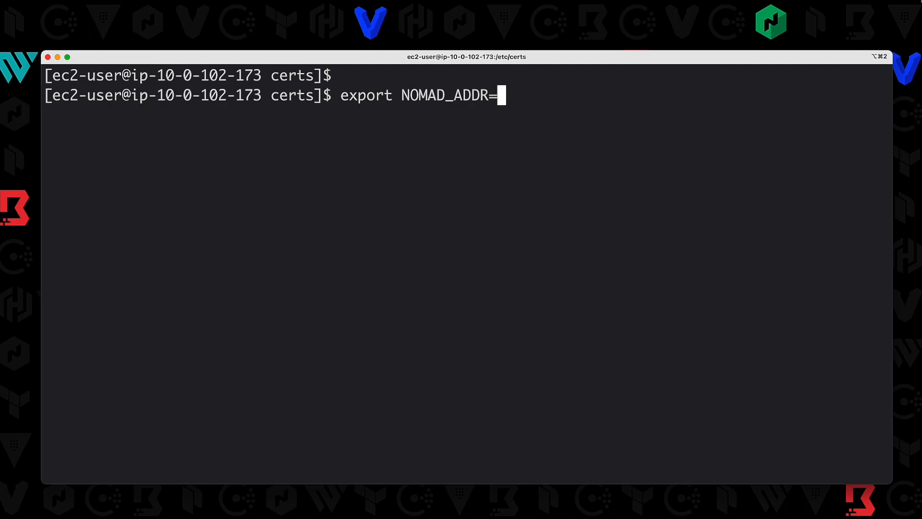
text(https)
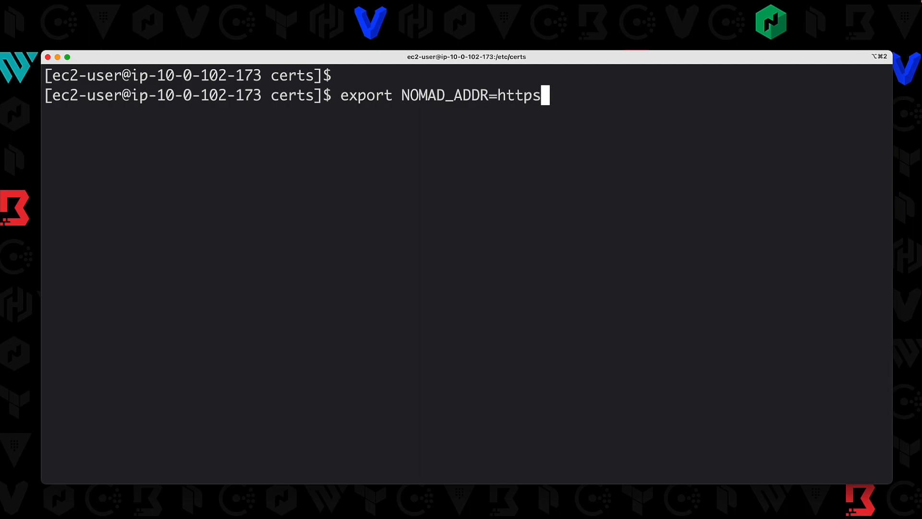
text(://)
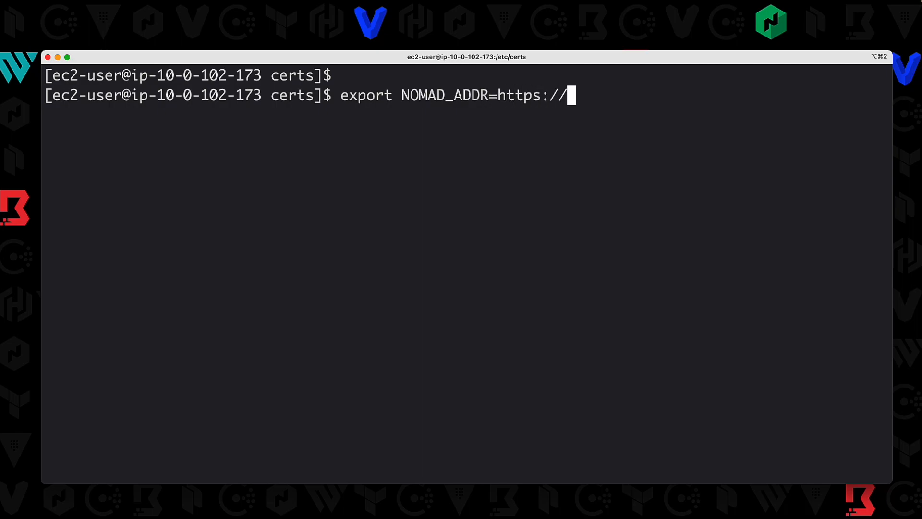
text(127.0.)
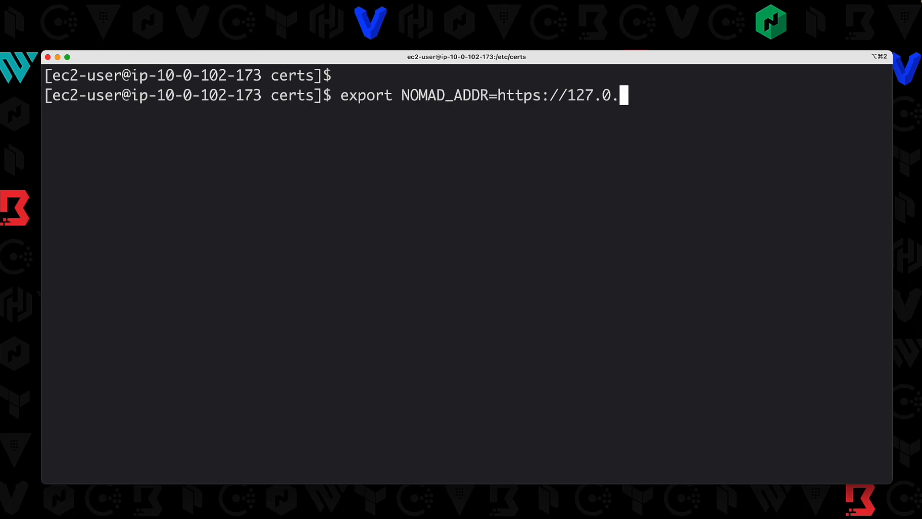
text(0.1:)
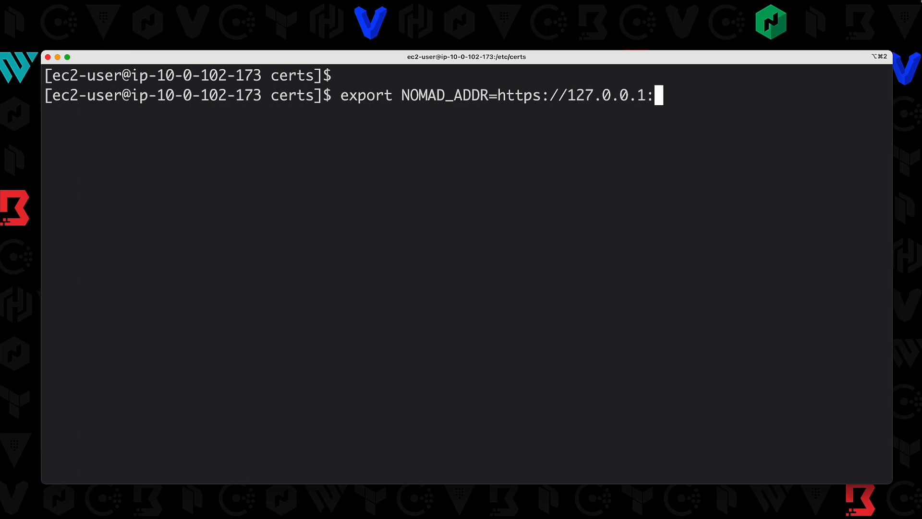
text(4646)
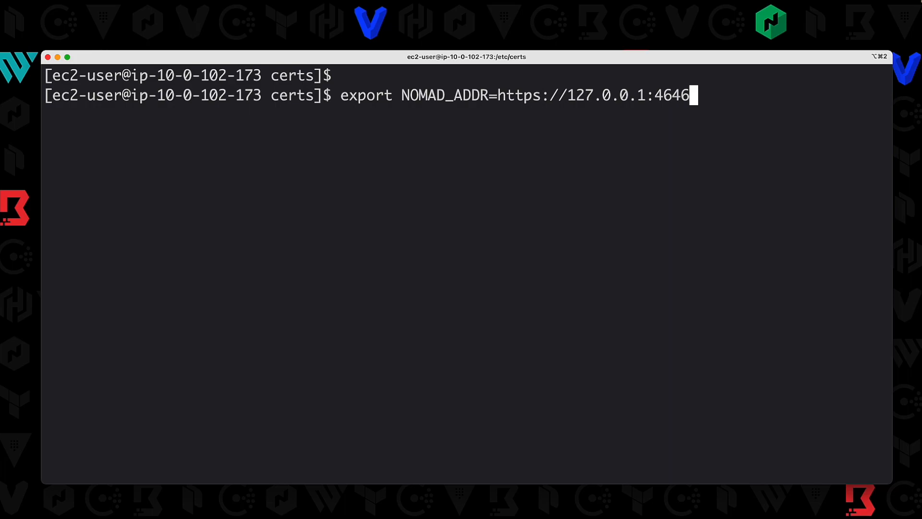
double_click(595, 95)
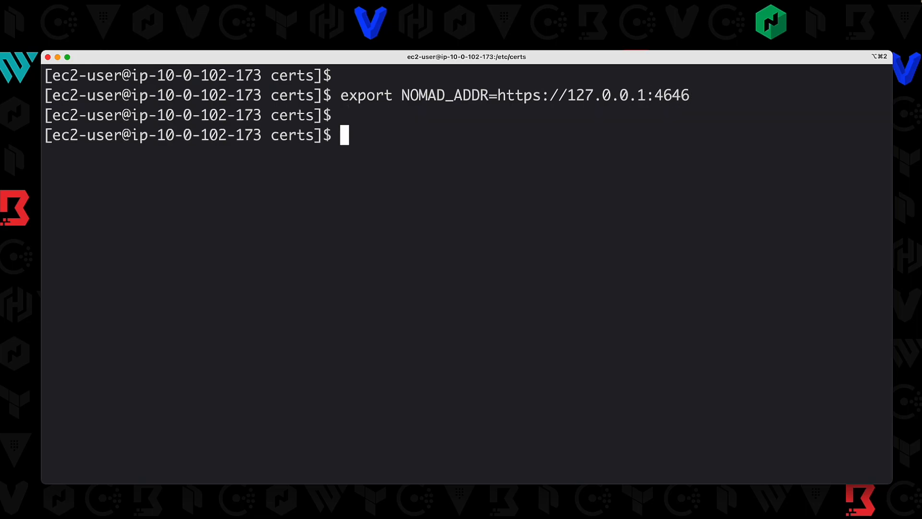
text(nomad server members)
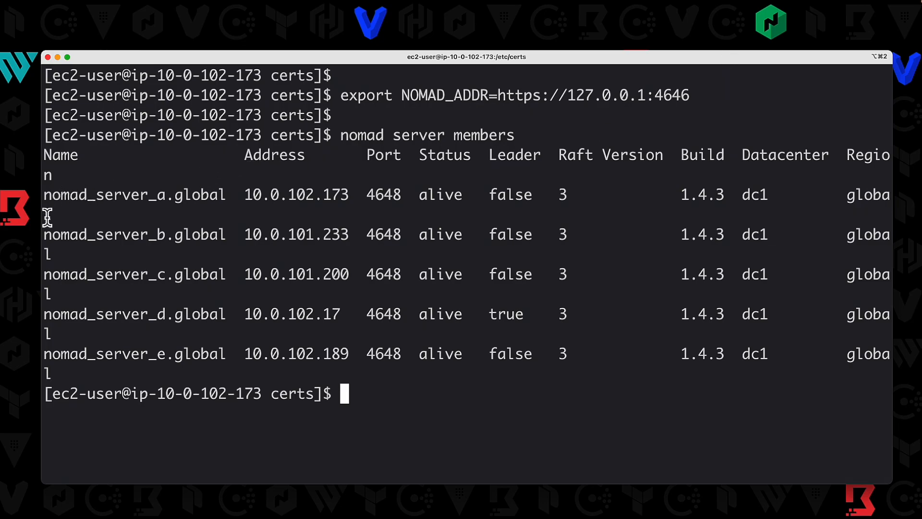
- Highlight the five alive servers, nomad_server_a.global through e, in the members output
drag(43, 223, 247, 294)
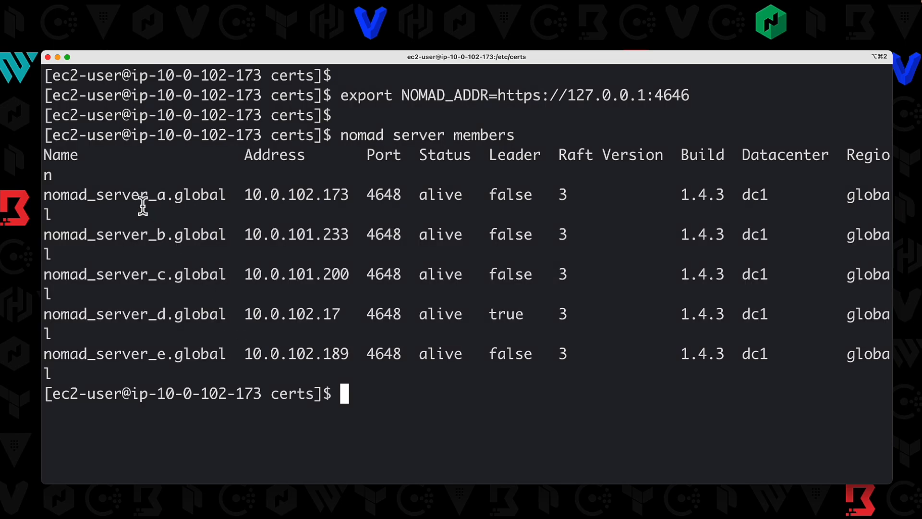
double_click(134, 195)
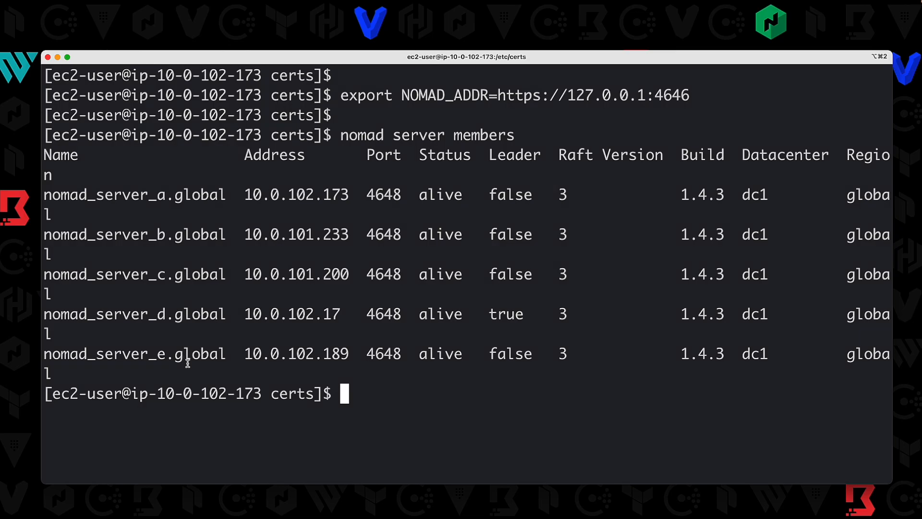
mouse_move(48, 198)
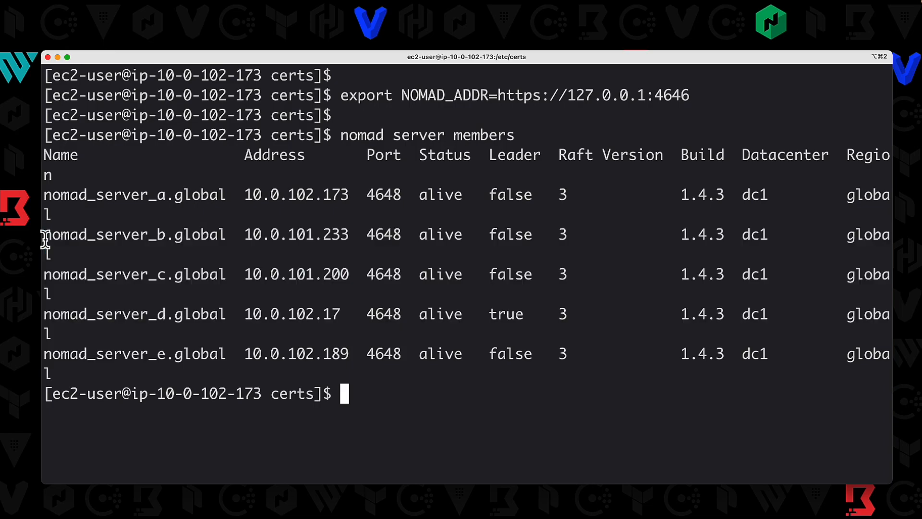
drag(44, 234, 226, 373)
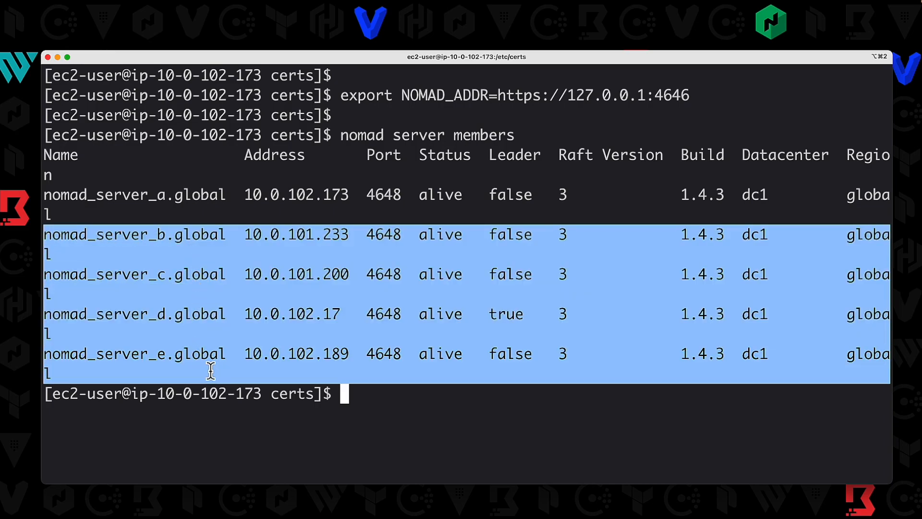
mouse_move(233, 365)
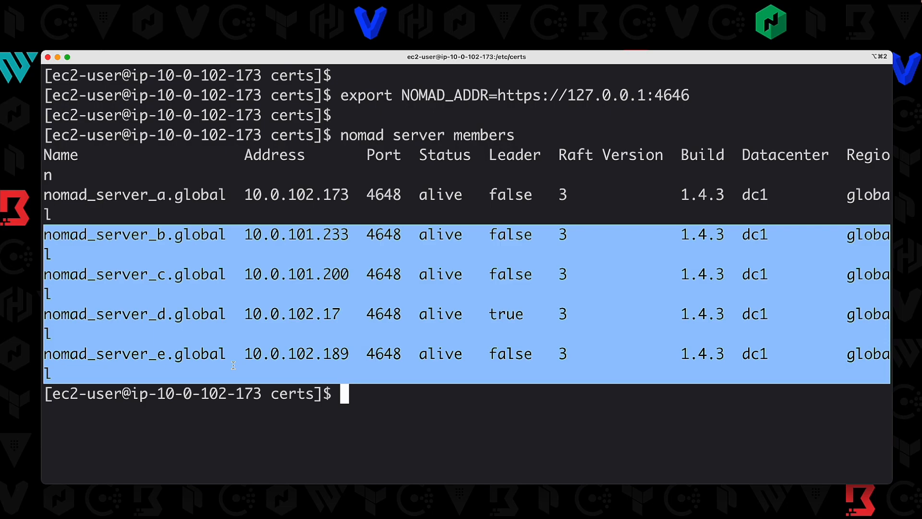
click(222, 360)
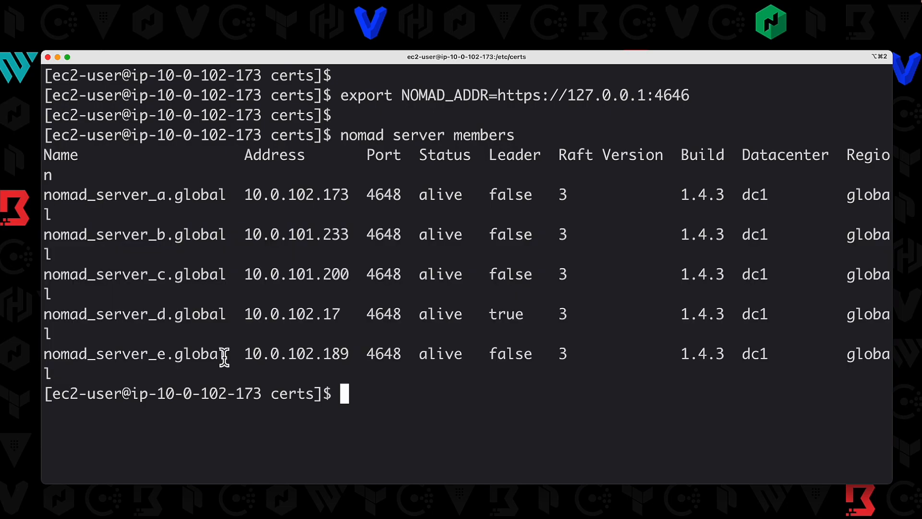
drag(45, 234, 227, 354)
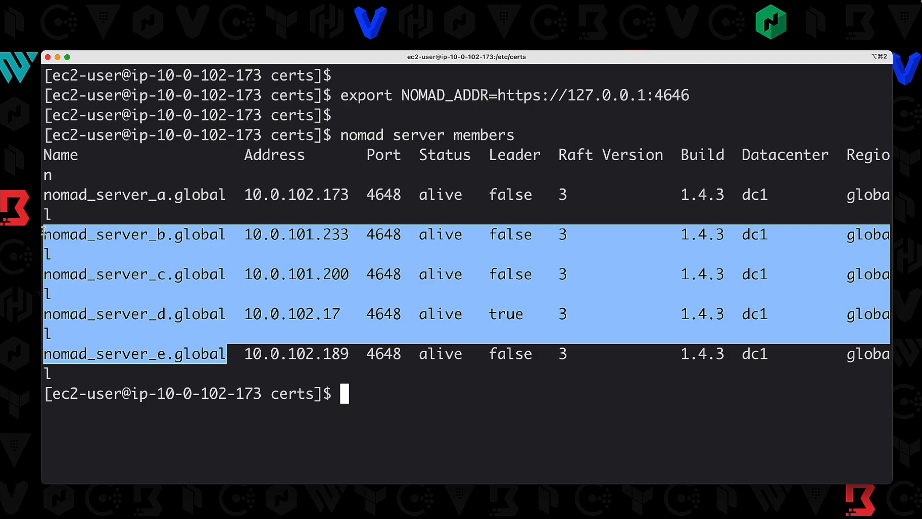
click(177, 253)
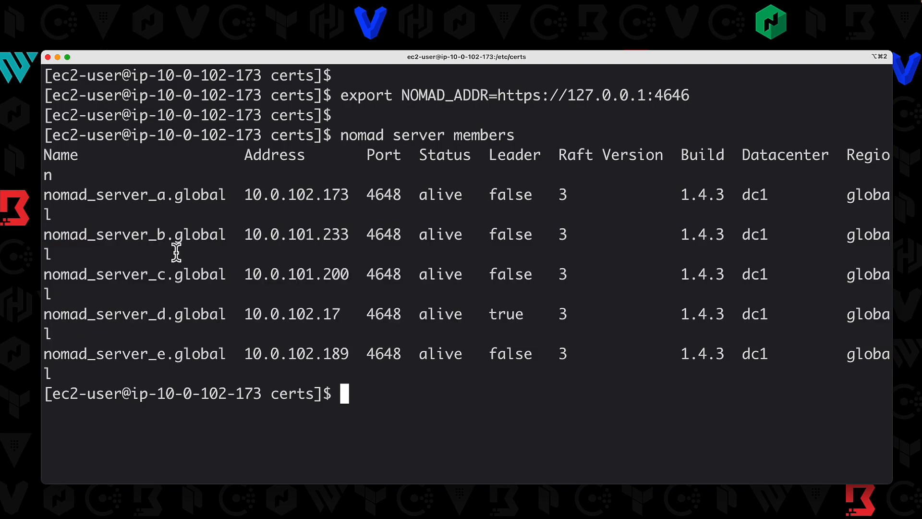
mouse_move(54, 197)
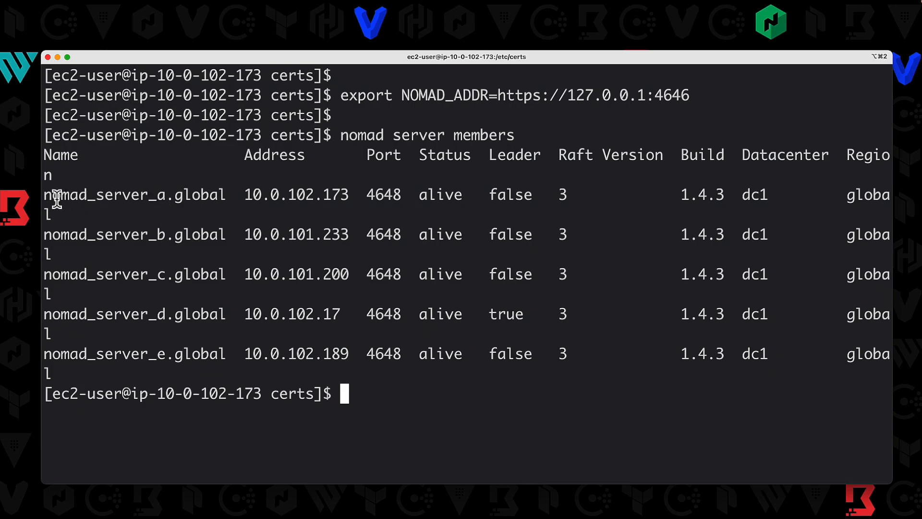
double_click(105, 194)
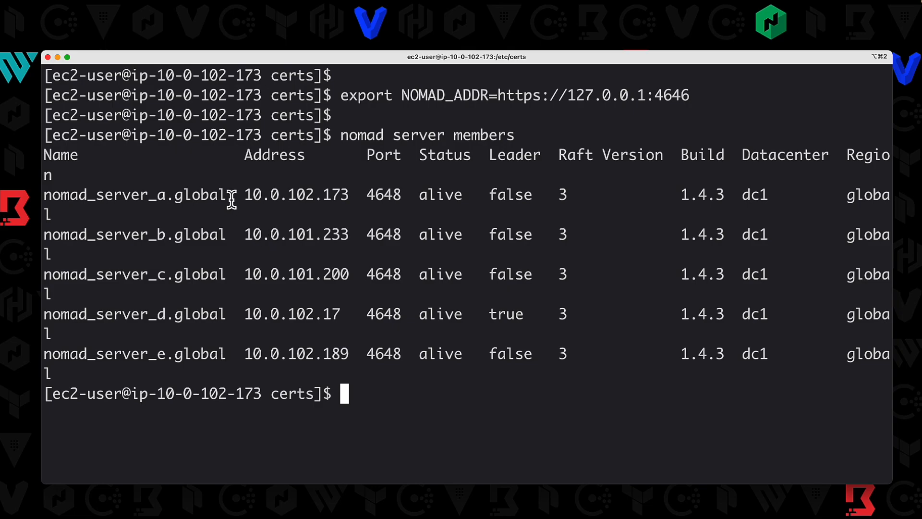
double_click(134, 195)
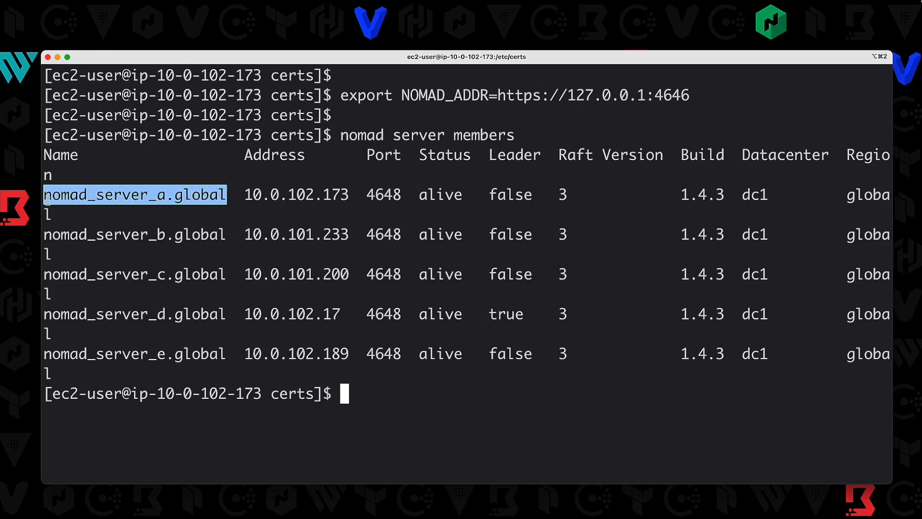
mouse_move(532, 315)
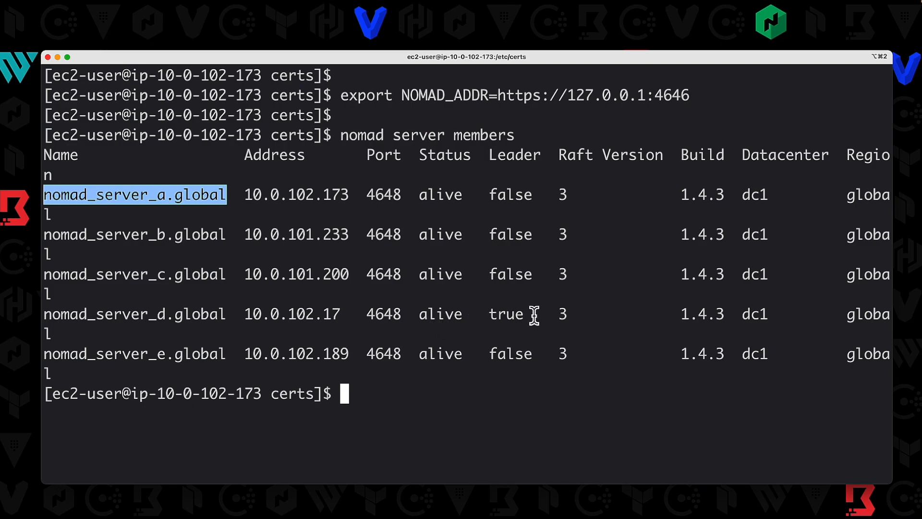